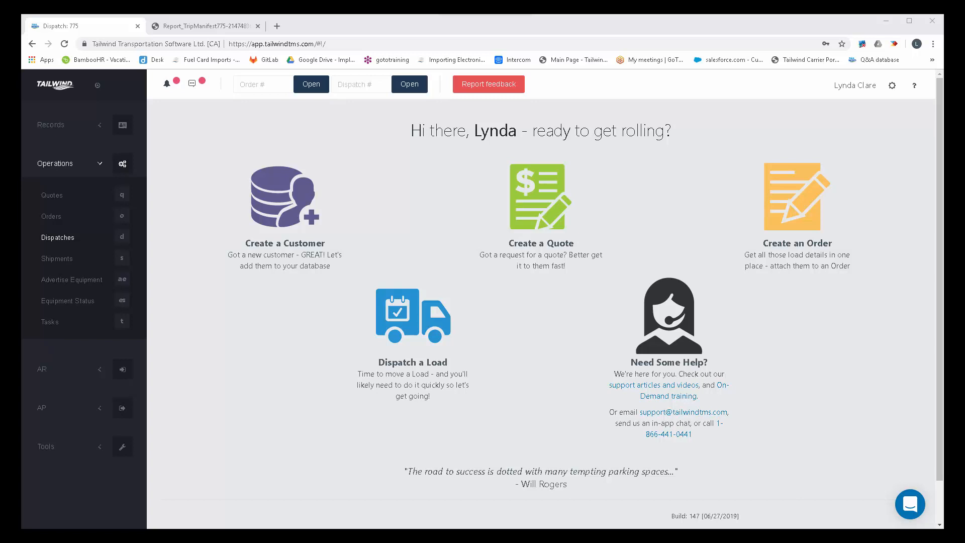
pyautogui.moveTo(215, 497)
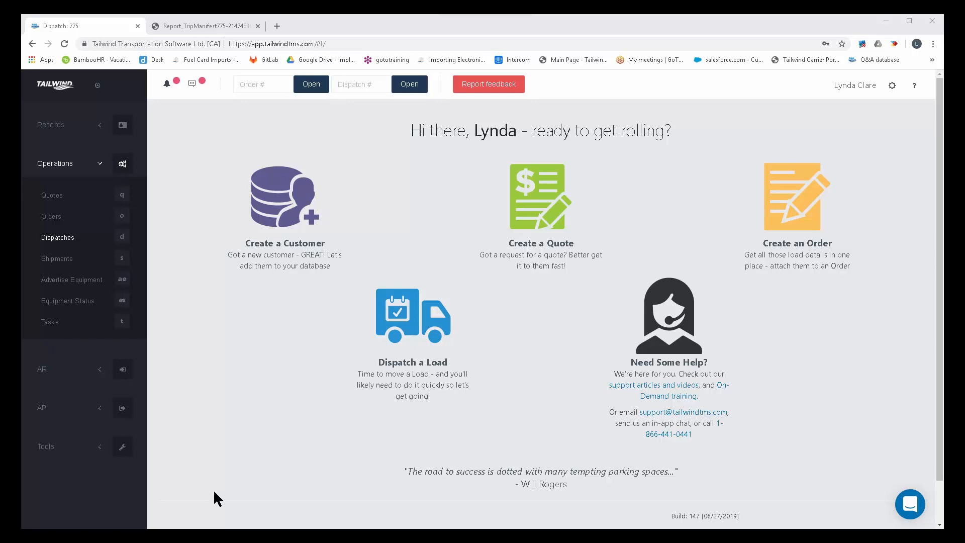
pyautogui.moveTo(641, 189)
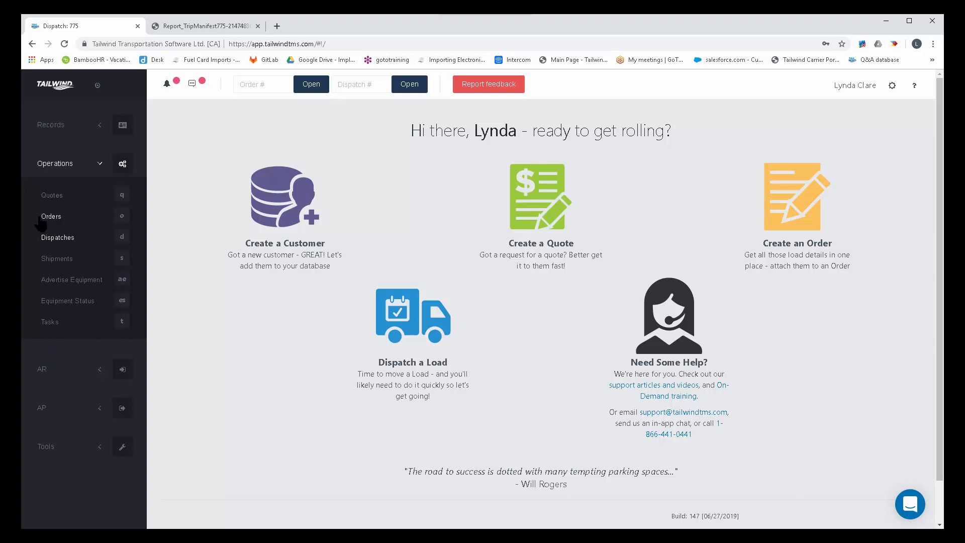
# Step: Bring up order 10177 for Acme and view its print options
pyautogui.click(50, 216)
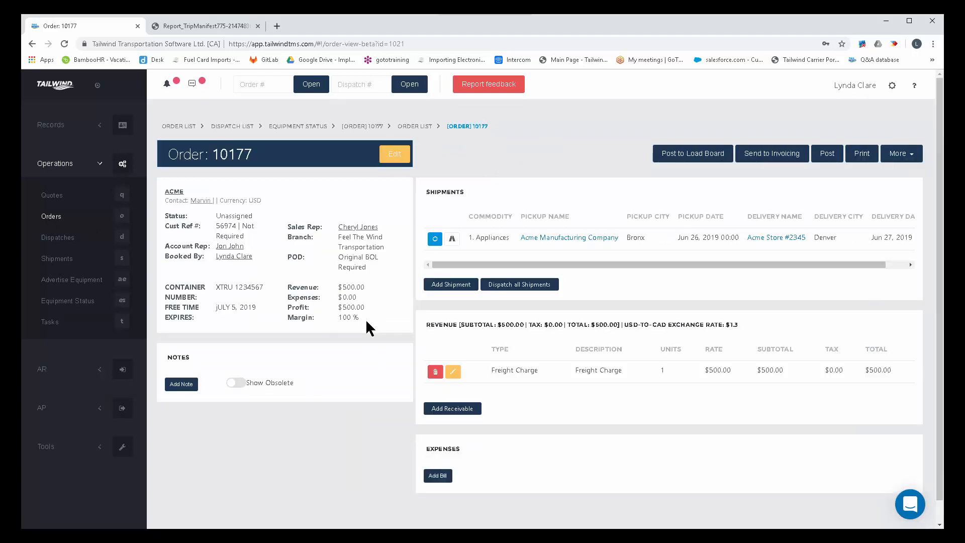
pyautogui.moveTo(846, 170)
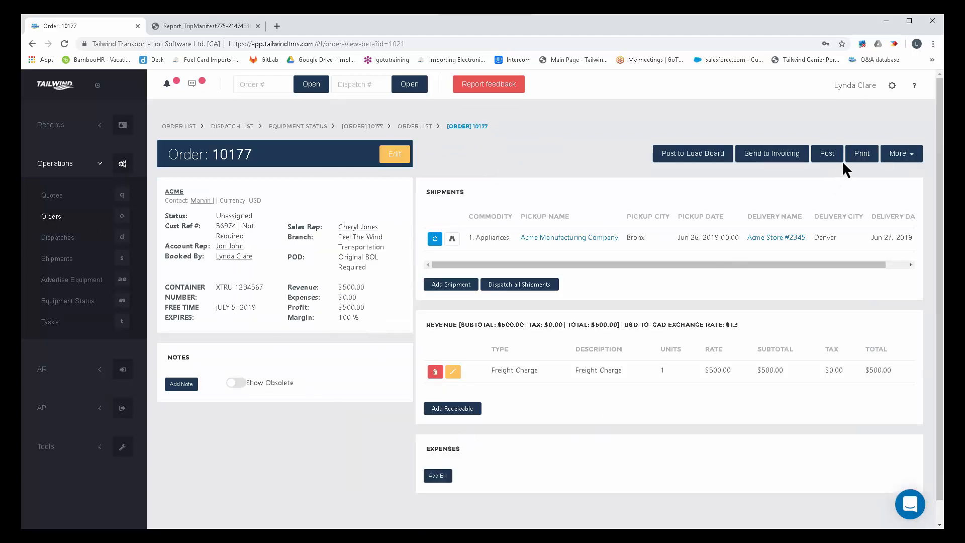
pyautogui.click(861, 153)
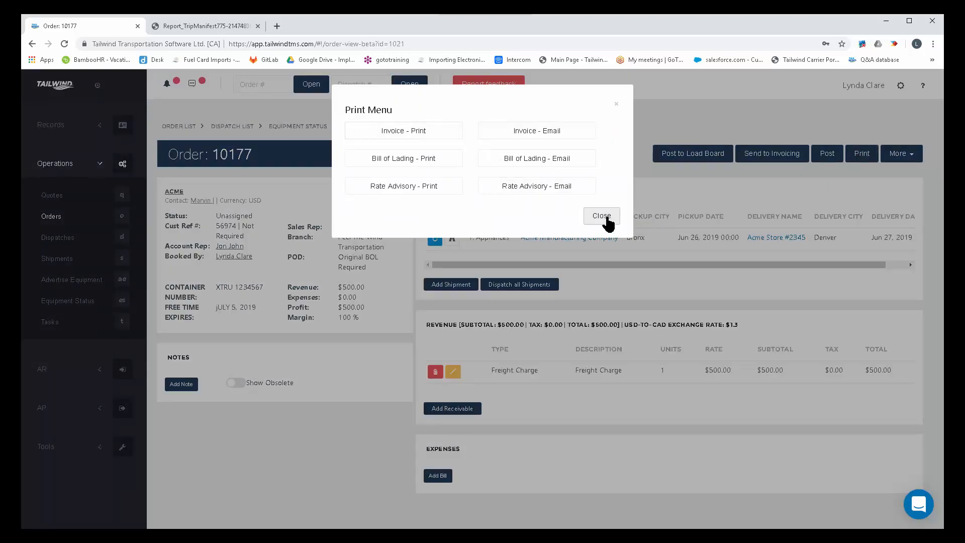
pyautogui.click(601, 215)
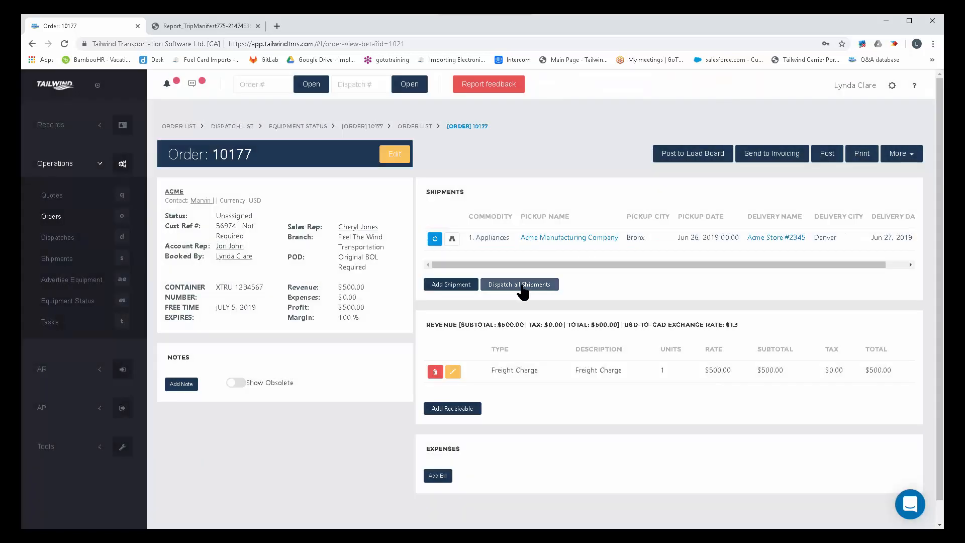
# Step: Start Dispatch all Shipments for the order, then cancel without dispatching
pyautogui.click(520, 283)
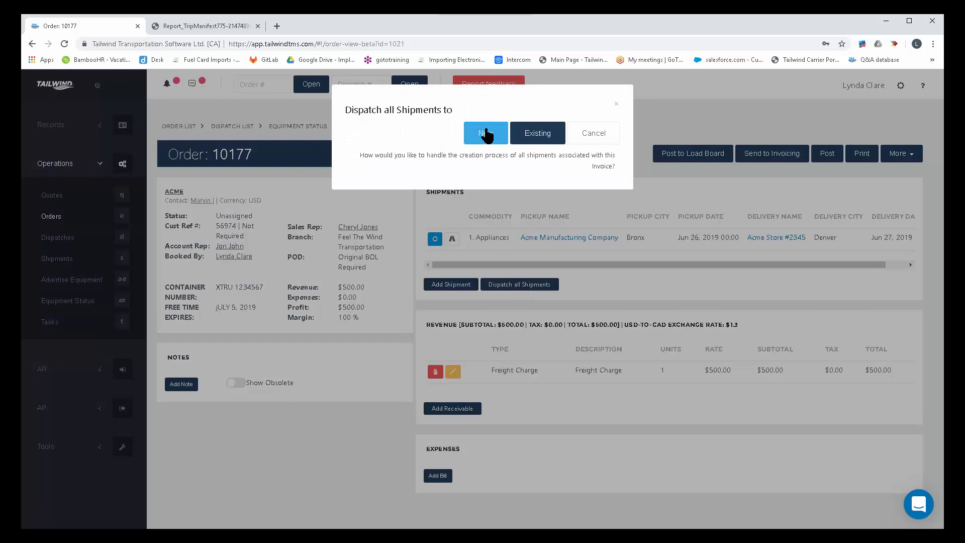
pyautogui.click(485, 133)
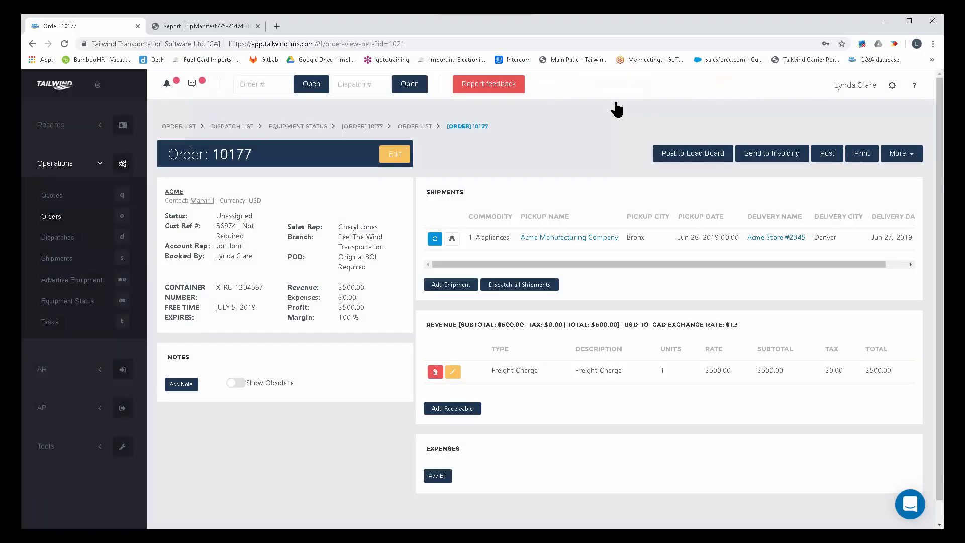
pyautogui.moveTo(209, 187)
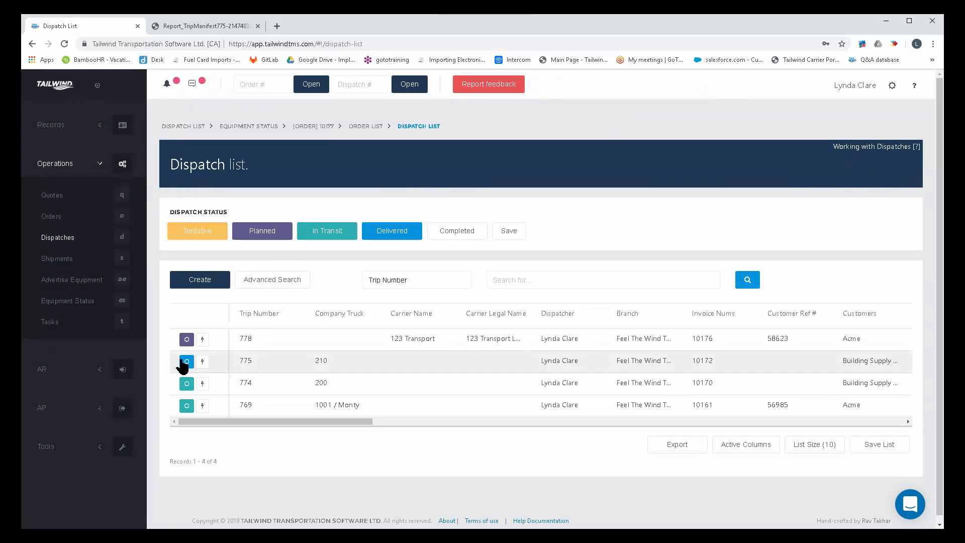
# Step: View trip 775's dispatch, its manifest print options and stop details further down
pyautogui.click(187, 361)
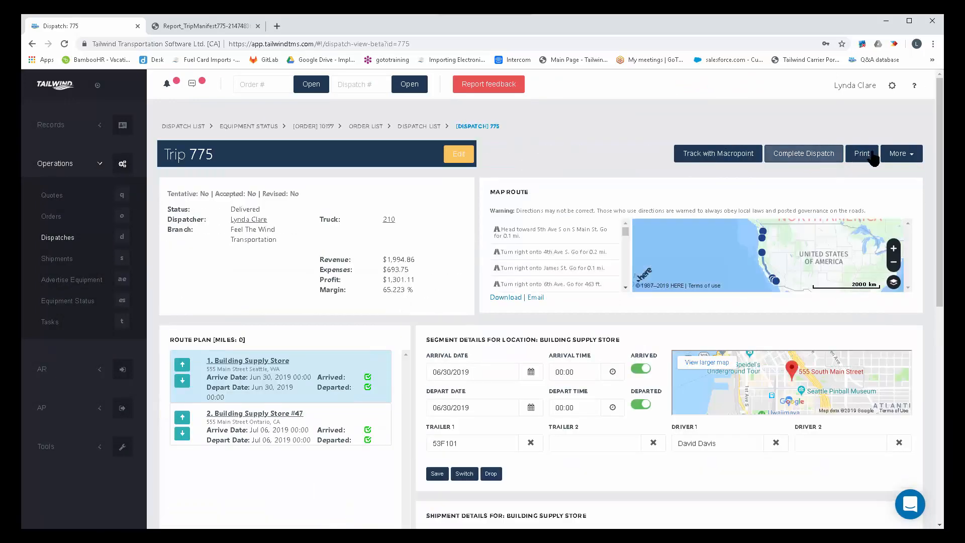
pyautogui.click(862, 152)
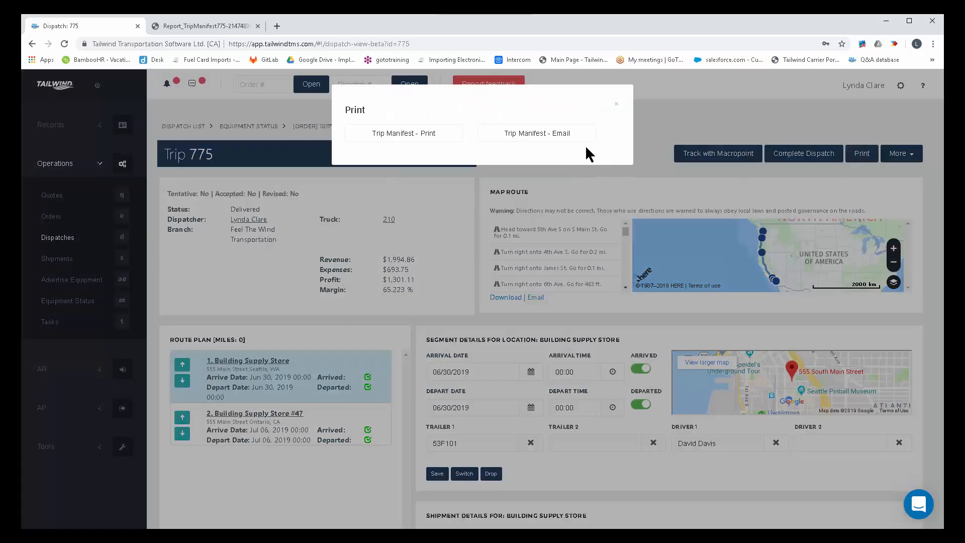
pyautogui.moveTo(516, 145)
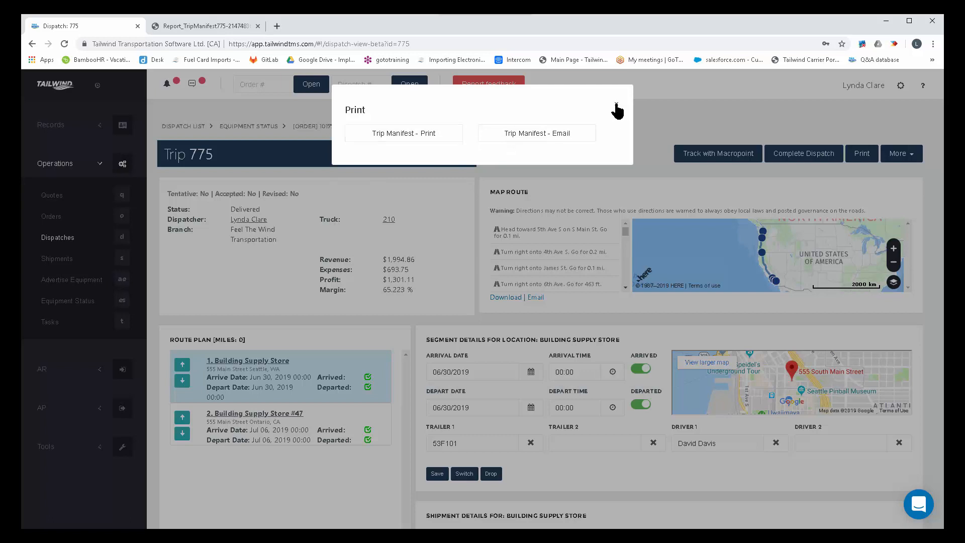
pyautogui.click(617, 109)
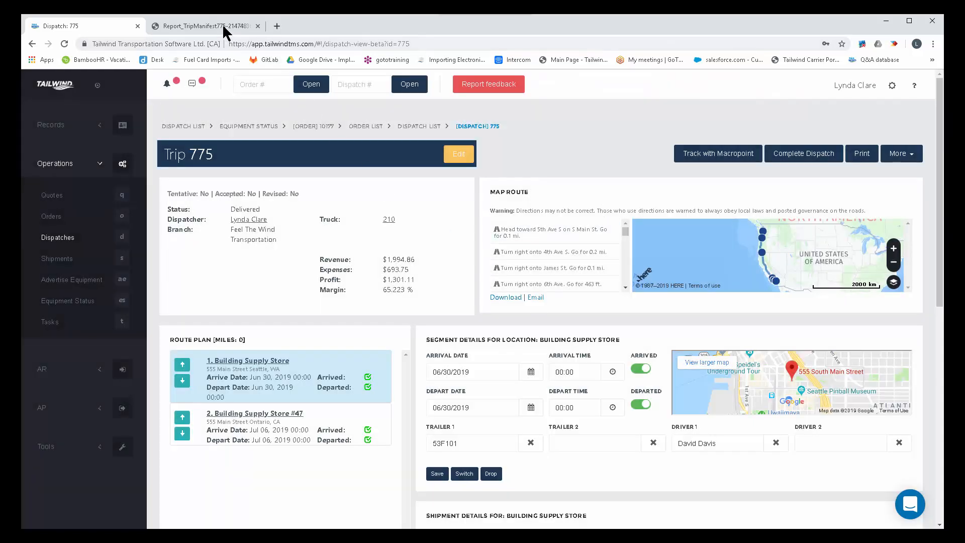
pyautogui.moveTo(226, 31)
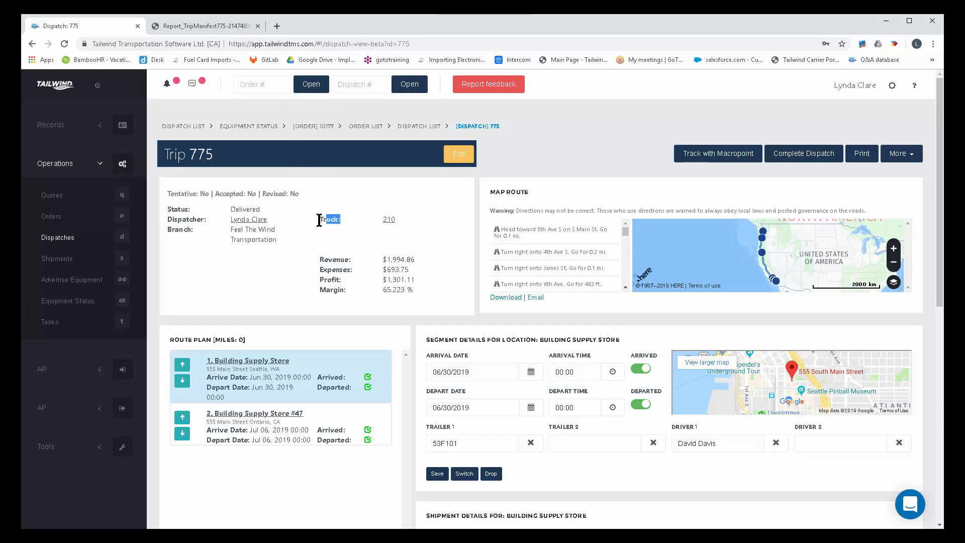
pyautogui.scroll(-3)
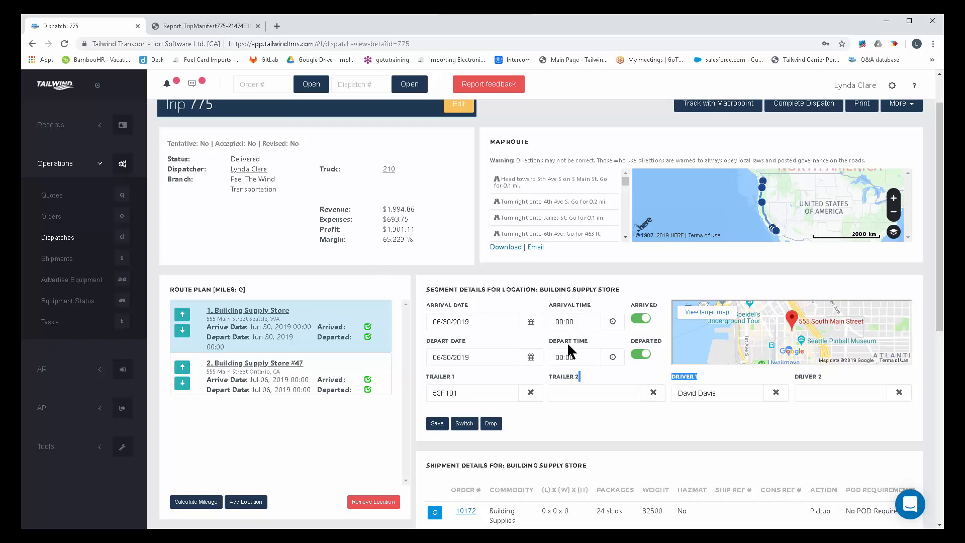
pyautogui.click(200, 26)
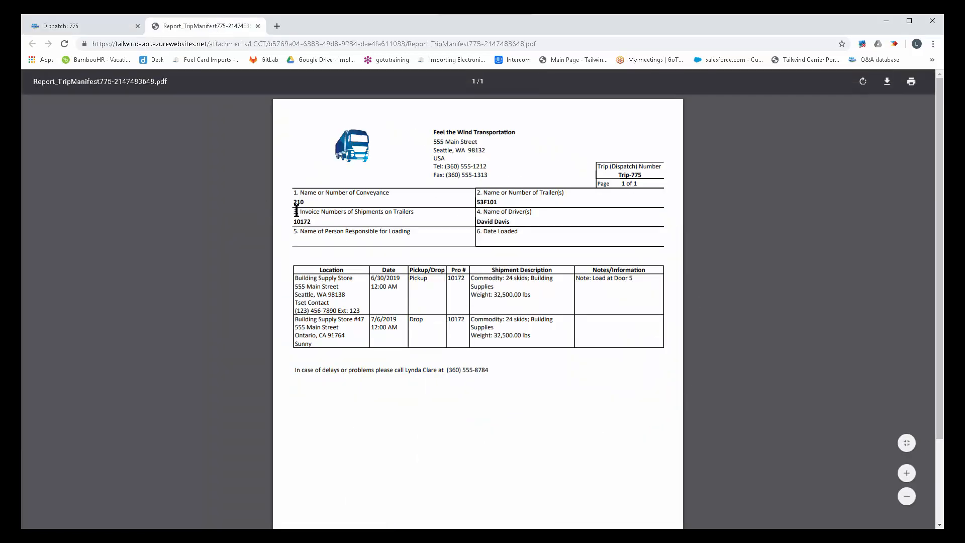
pyautogui.moveTo(494, 370)
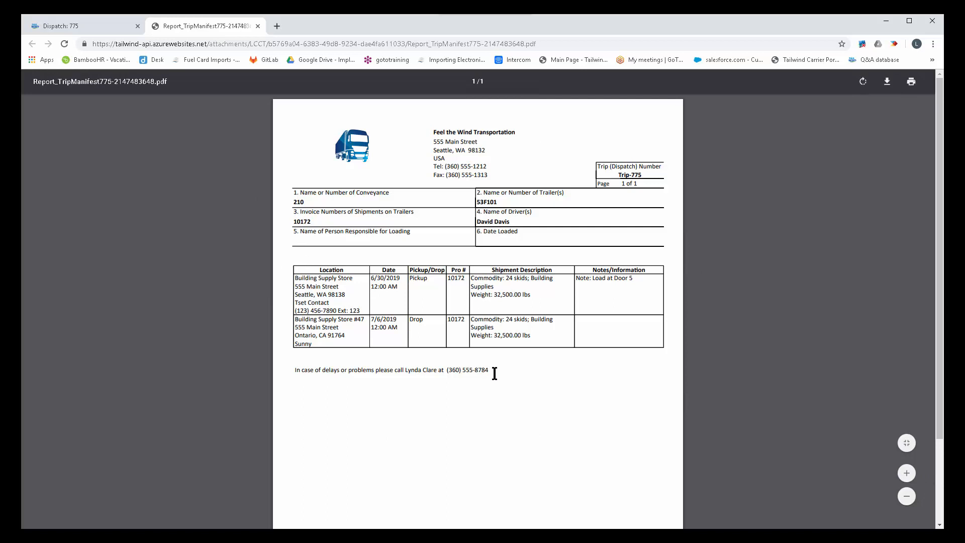
pyautogui.moveTo(438, 334)
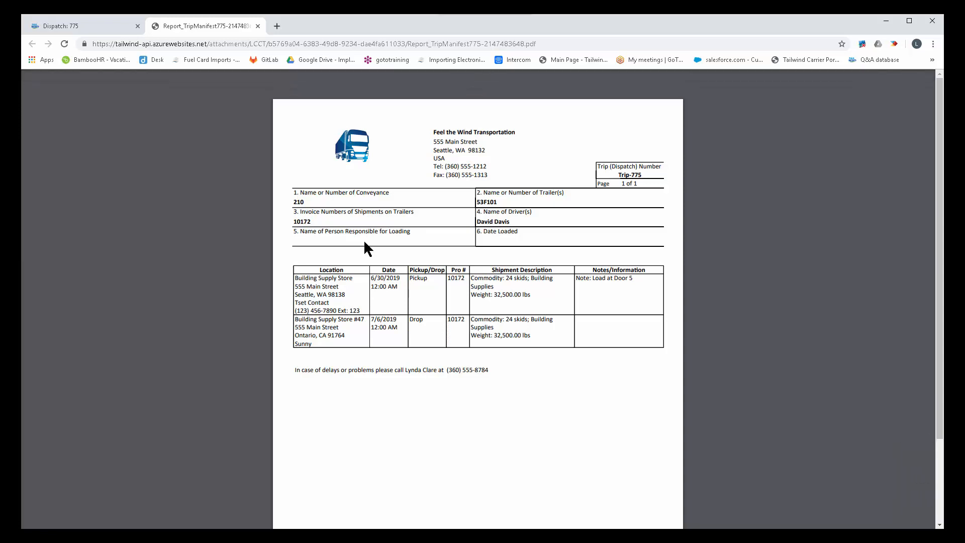
pyautogui.click(65, 27)
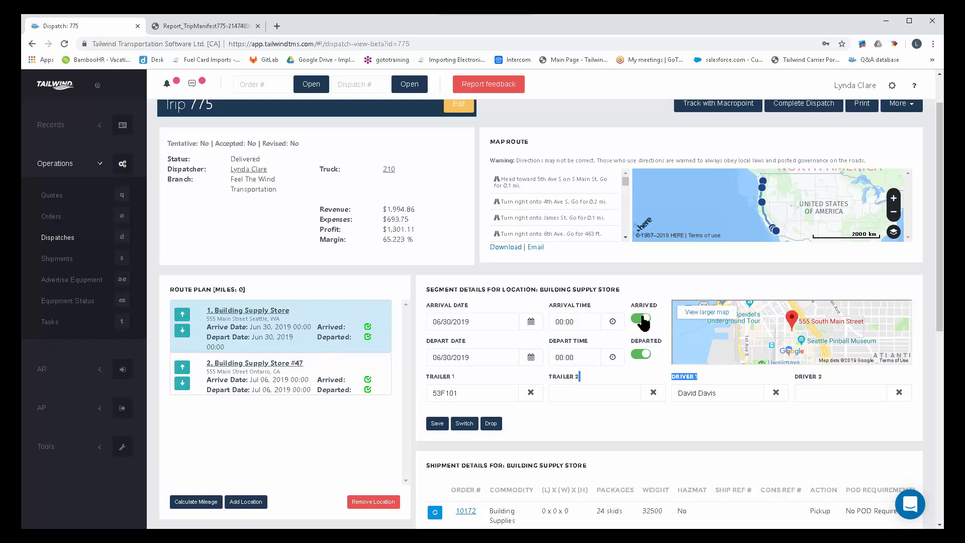
# Step: Toggle the first stop's Arrived flag off and on and set its arrival time to 07:42
pyautogui.click(642, 319)
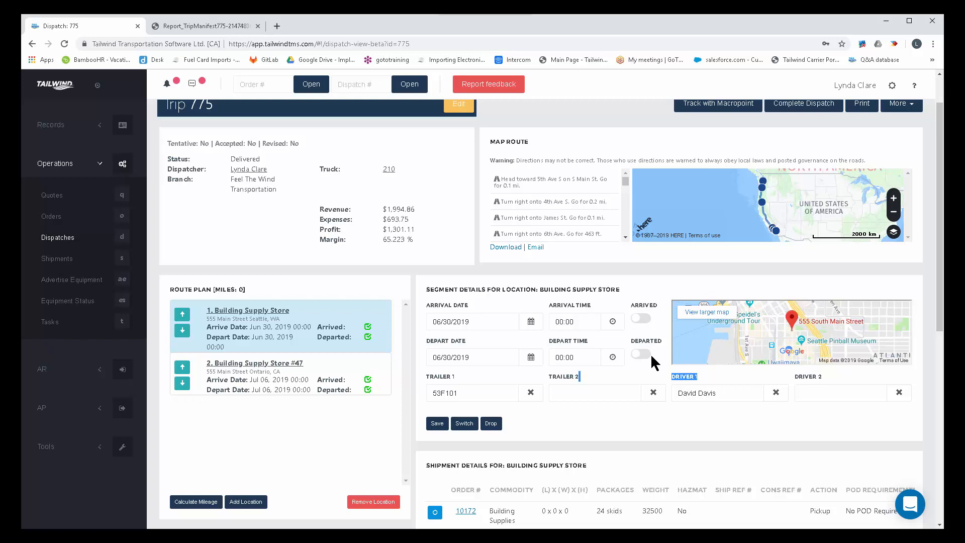
pyautogui.moveTo(631, 322)
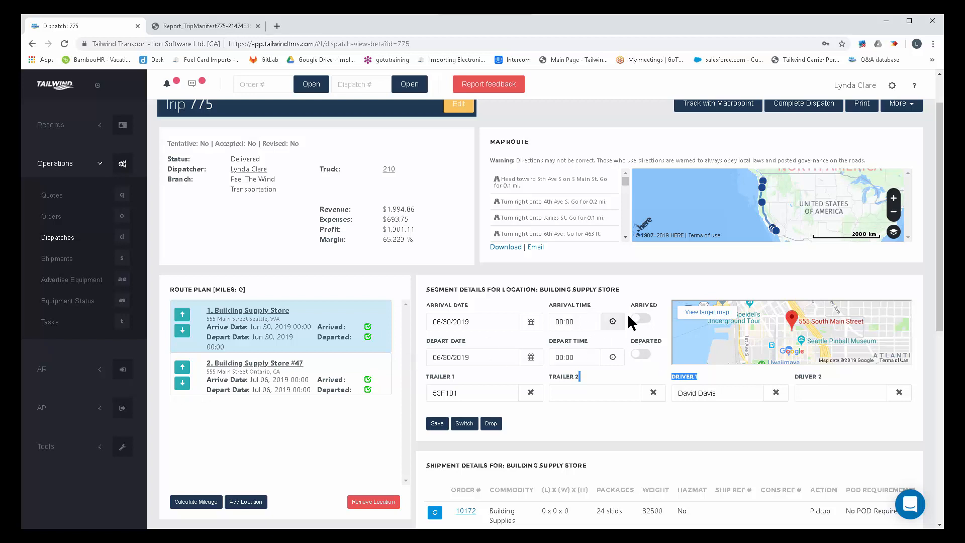
pyautogui.click(641, 316)
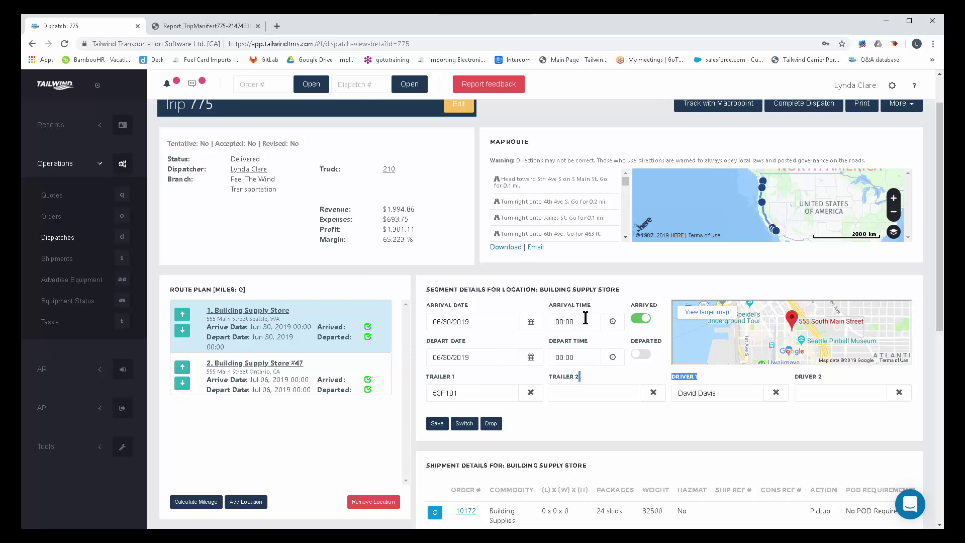
pyautogui.write('07')
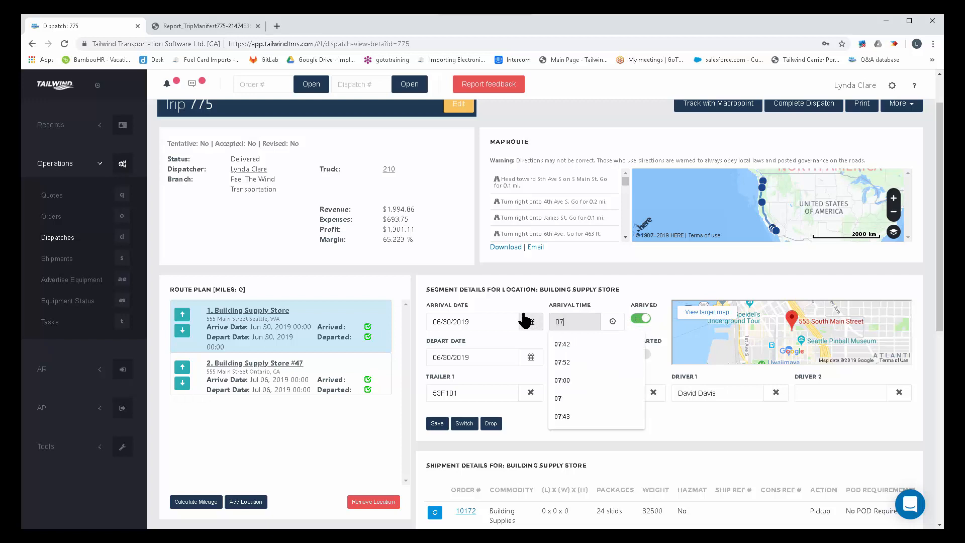
pyautogui.click(561, 343)
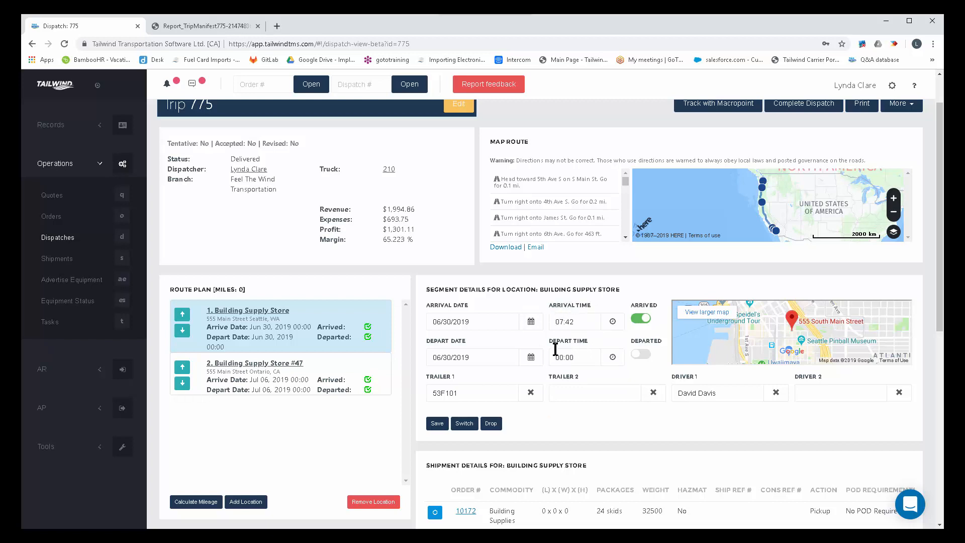
pyautogui.click(571, 357)
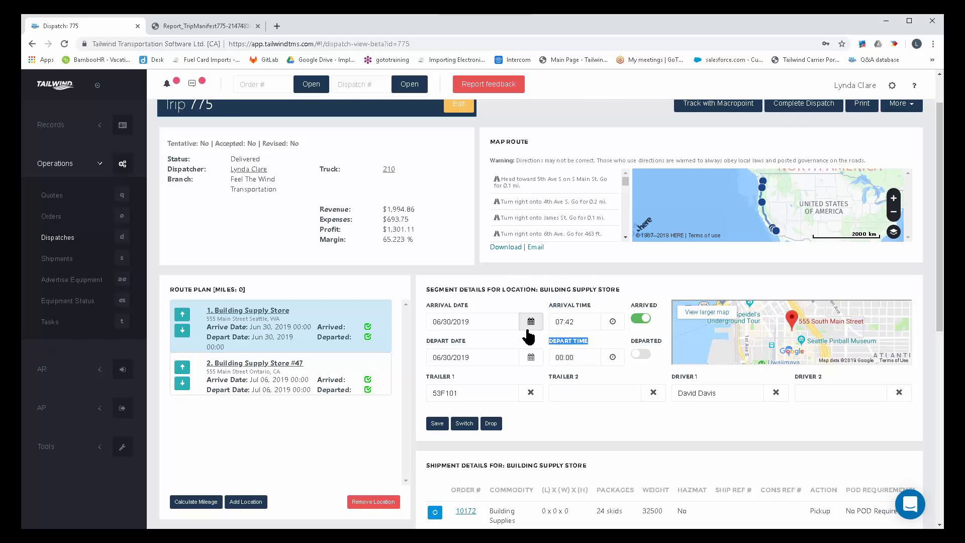
pyautogui.click(254, 363)
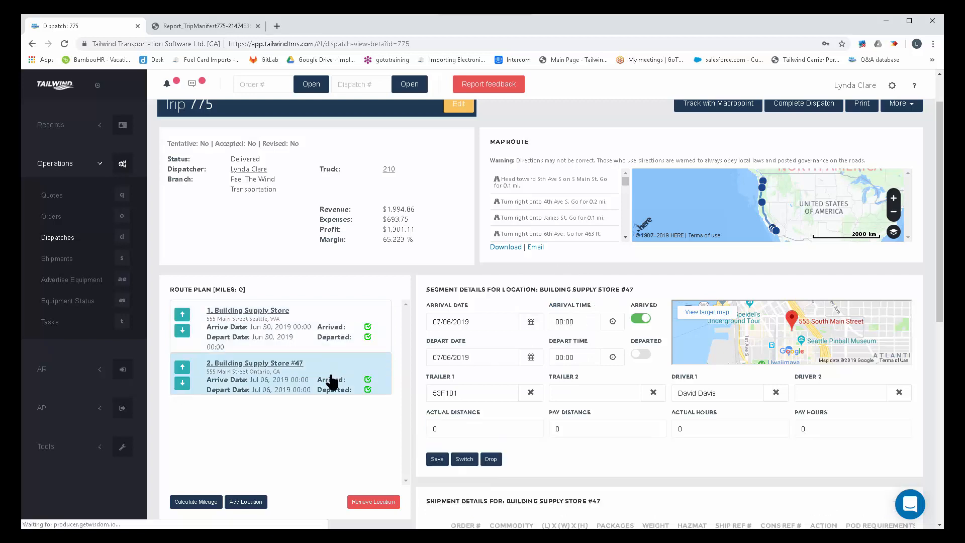
pyautogui.click(640, 354)
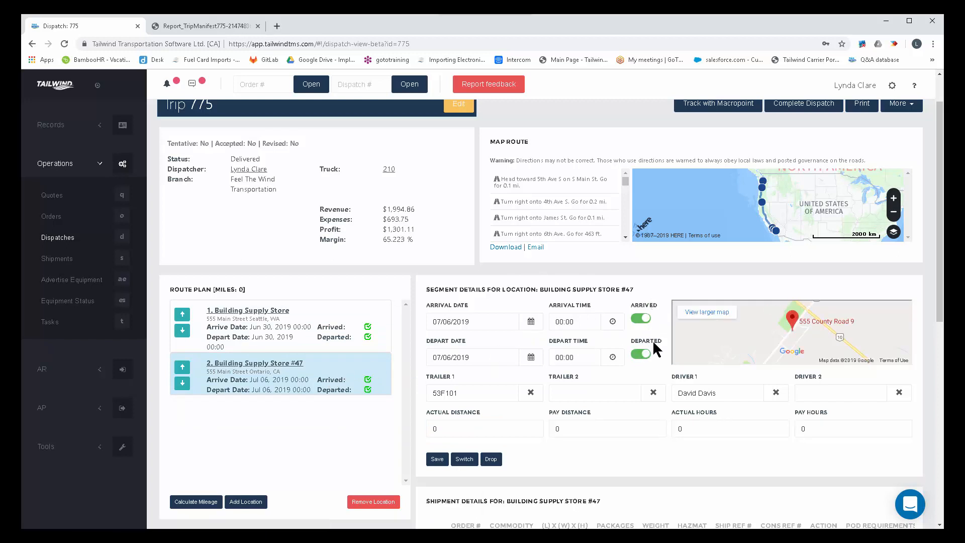
pyautogui.moveTo(650, 361)
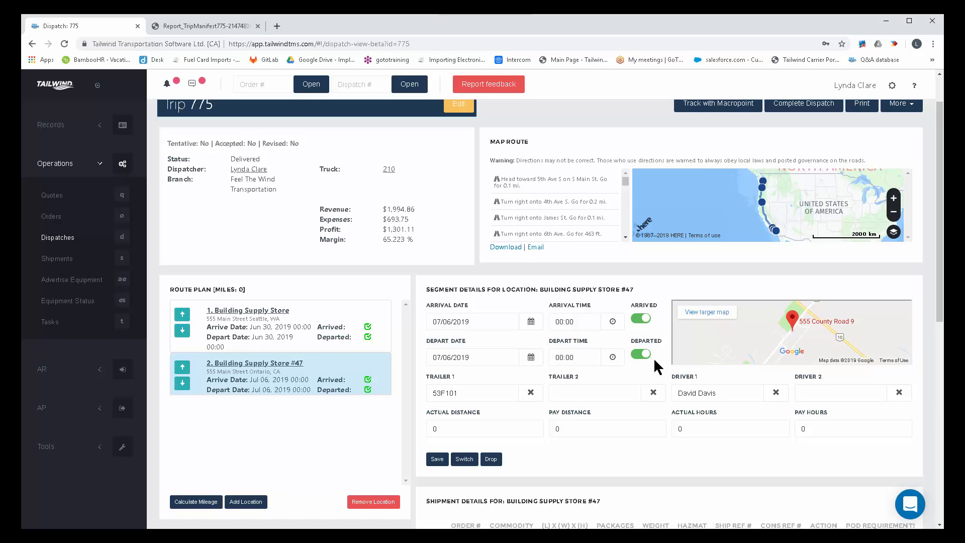
pyautogui.scroll(-3)
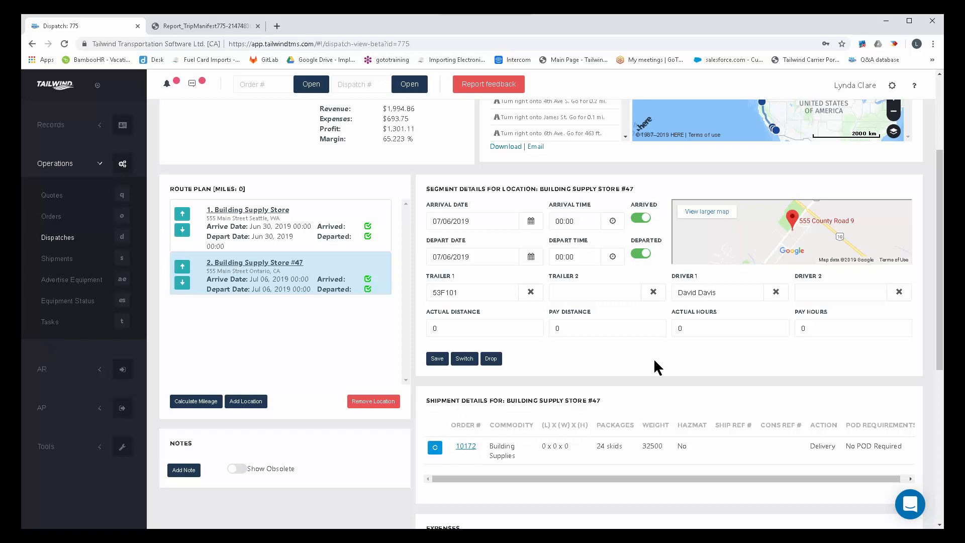
pyautogui.moveTo(636, 440)
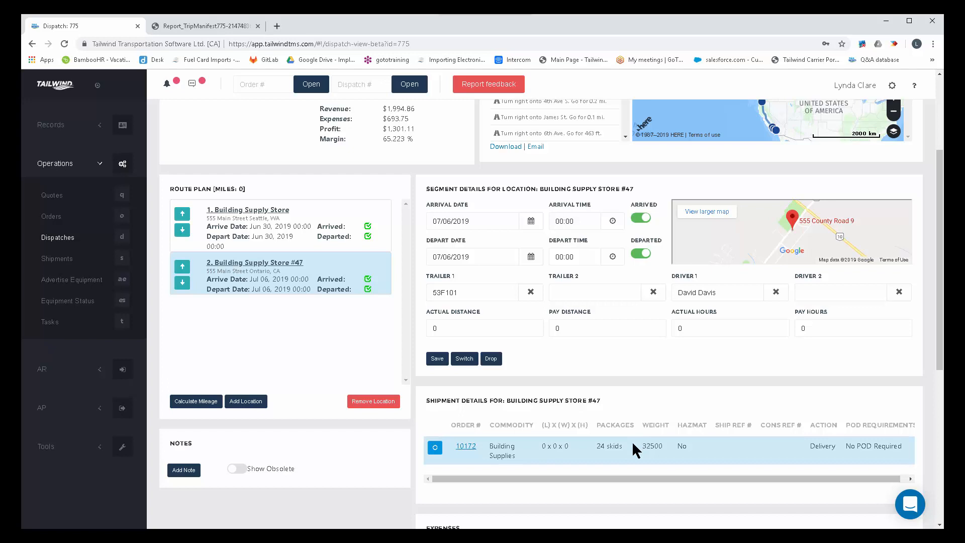
pyautogui.moveTo(505, 424)
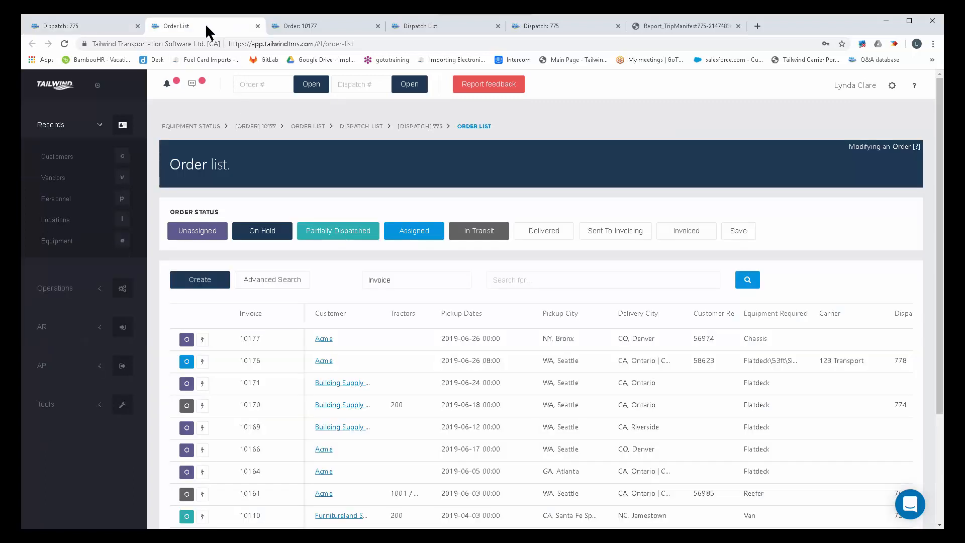
# Step: Revisit the dispatch list and order 10177, then open Equipment Status in a new tab
pyautogui.click(426, 26)
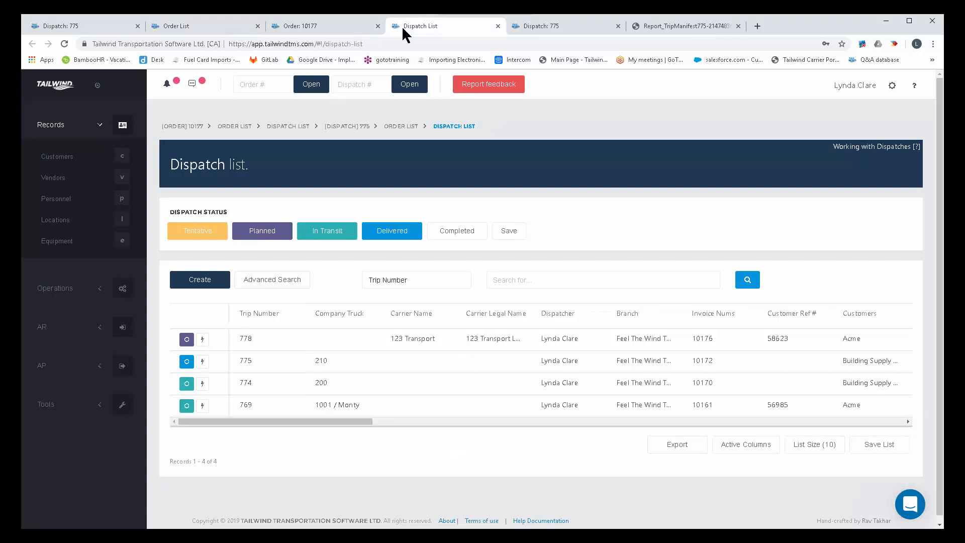
pyautogui.moveTo(328, 33)
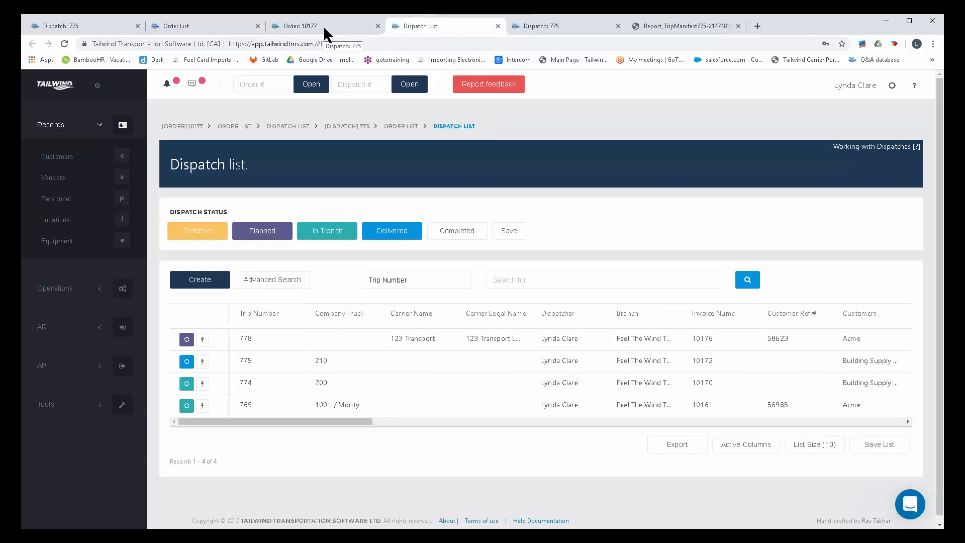
pyautogui.click(303, 26)
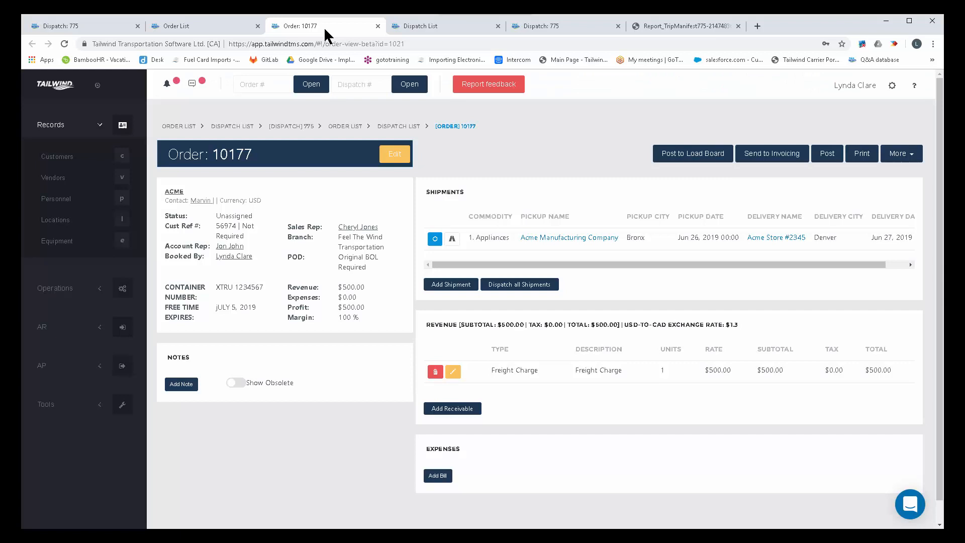
pyautogui.moveTo(170, 185)
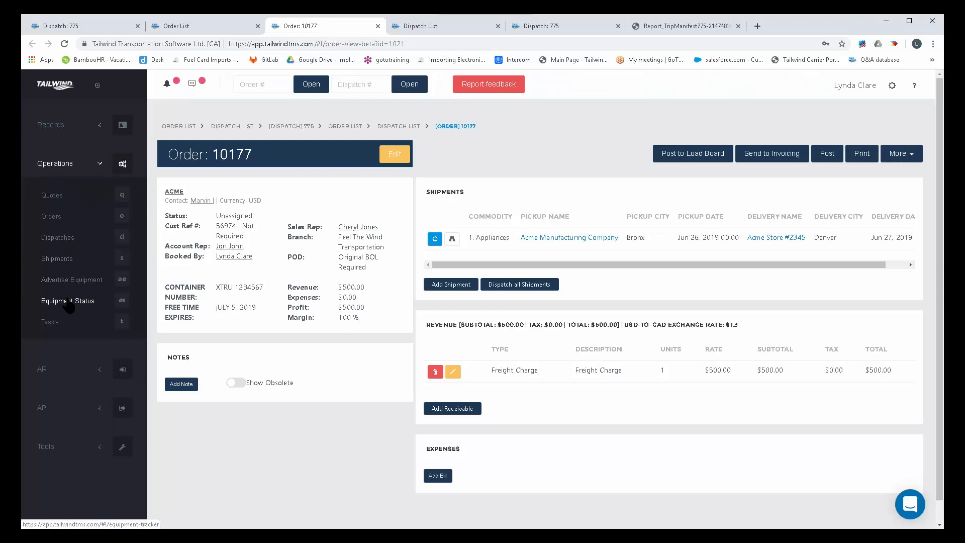
pyautogui.rightClick(68, 301)
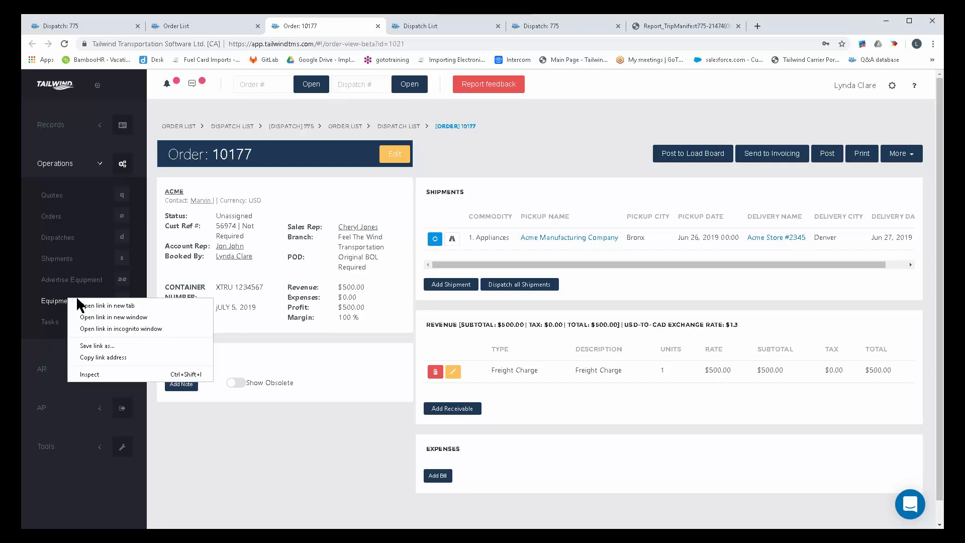
pyautogui.click(110, 305)
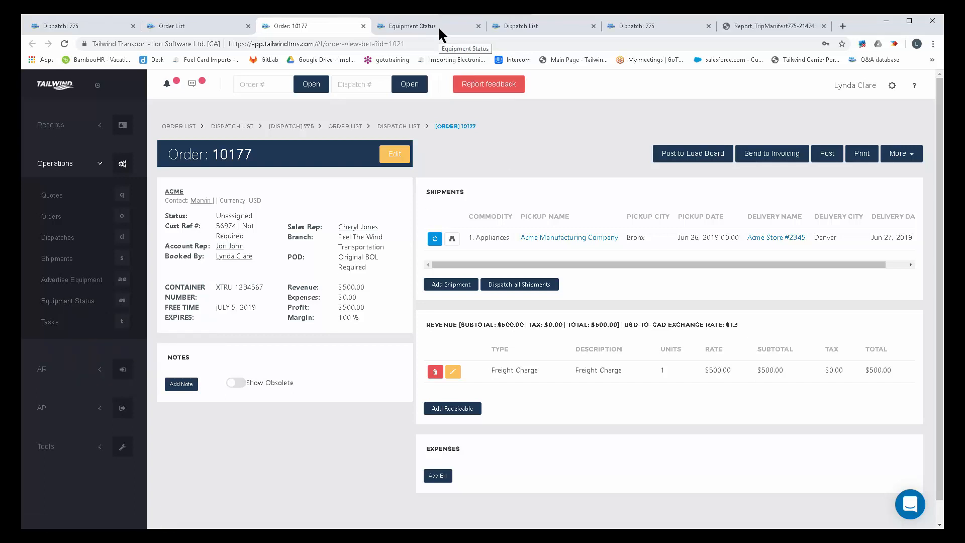
# Step: Switch to the Equipment Status tab listing tractors with dispatches and last locations
pyautogui.click(414, 26)
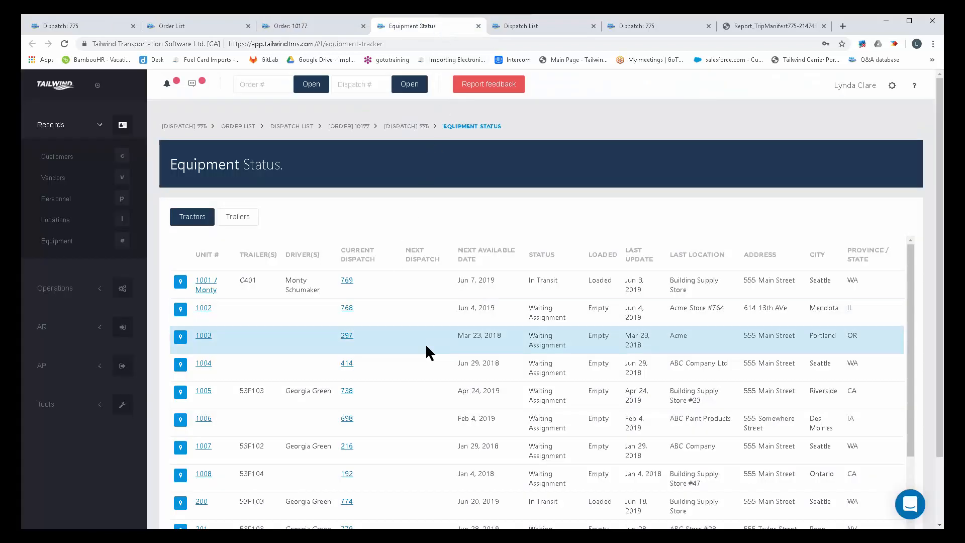
pyautogui.moveTo(416, 326)
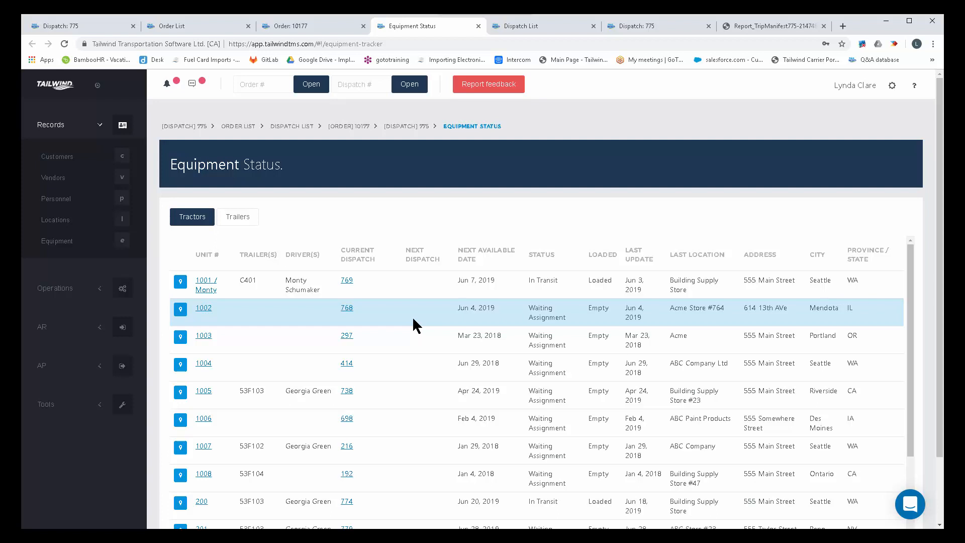
pyautogui.moveTo(191, 29)
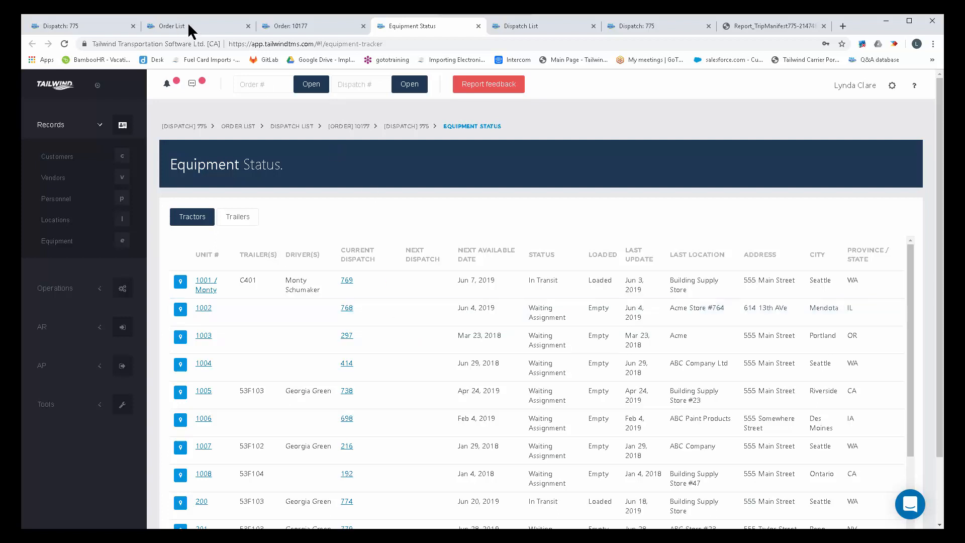
pyautogui.moveTo(629, 35)
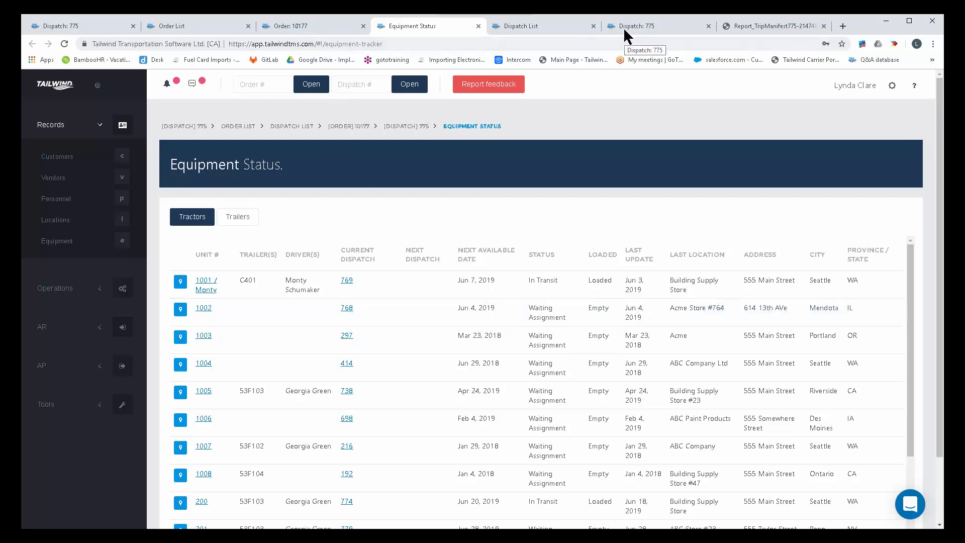
pyautogui.moveTo(585, 186)
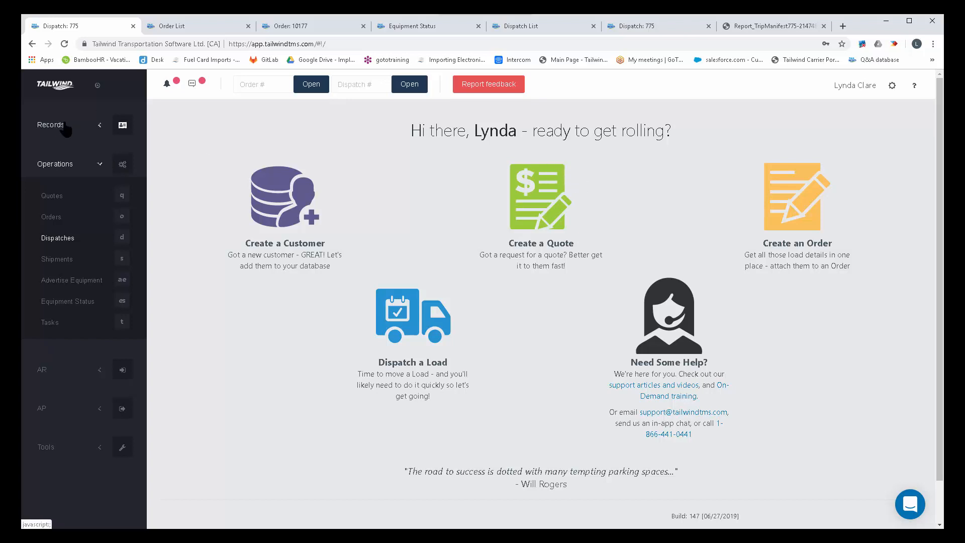
pyautogui.click(56, 198)
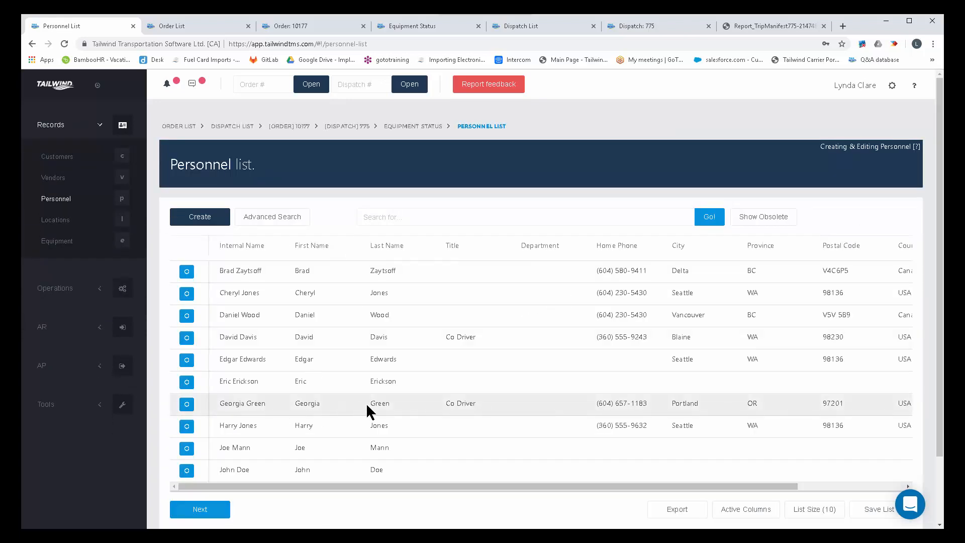
pyautogui.doubleClick(460, 404)
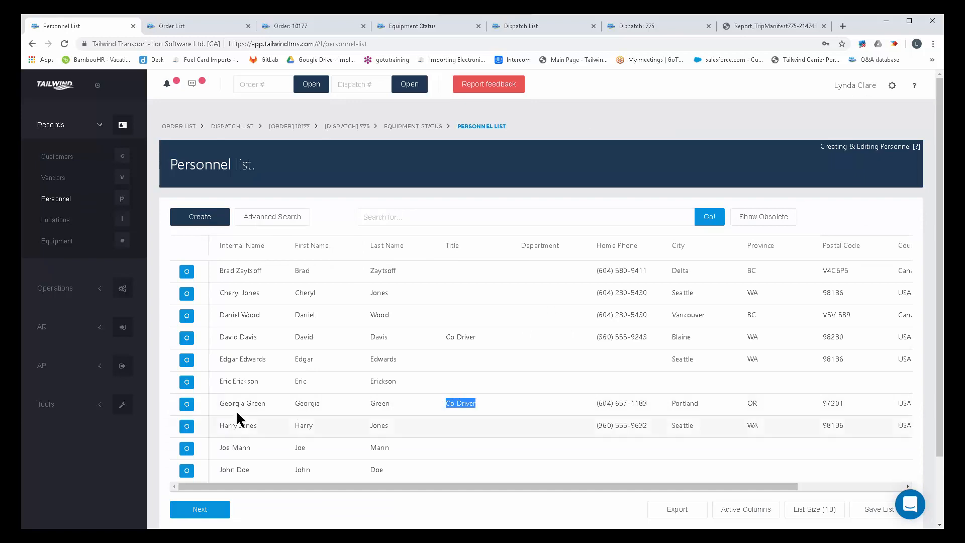
pyautogui.click(243, 404)
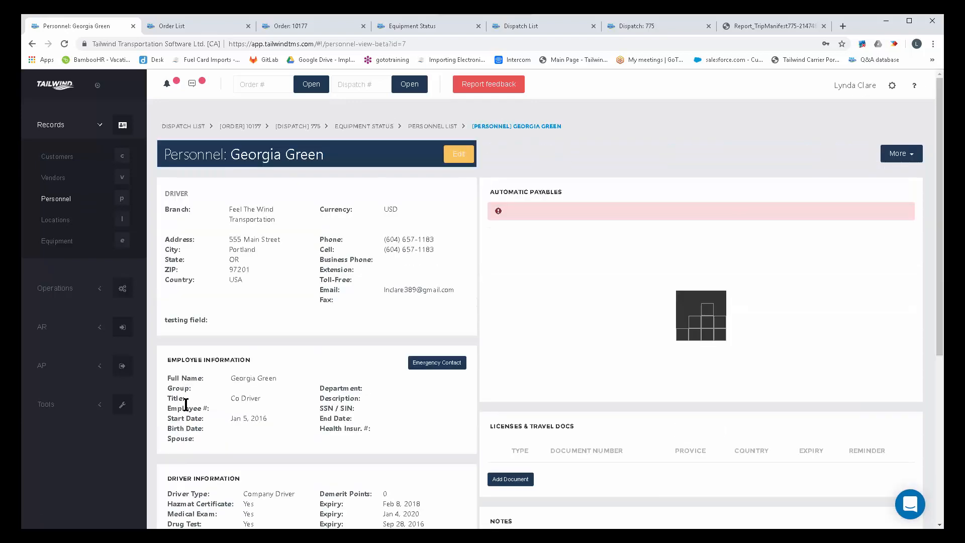
# Step: Highlight her Medical Exam certification and commercial licence expiry date
pyautogui.scroll(-3)
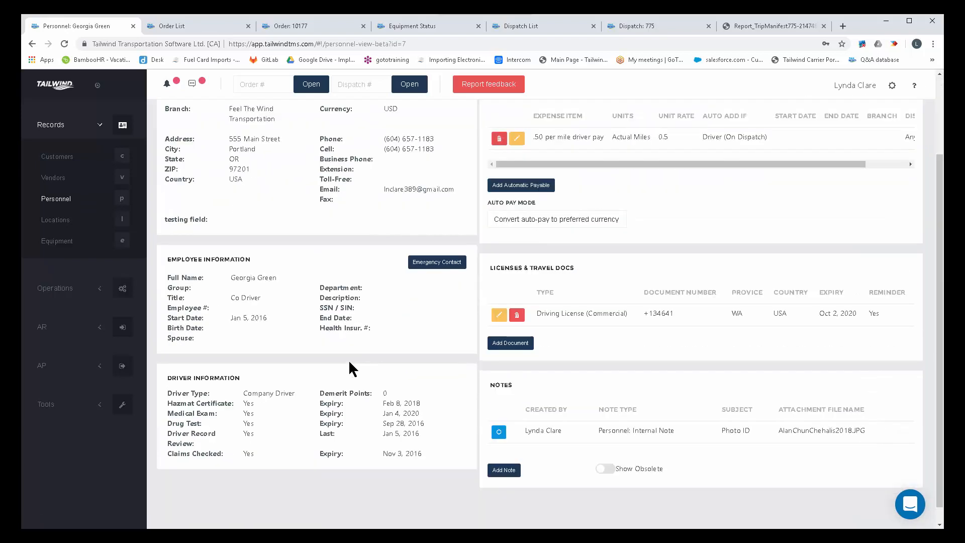
pyautogui.doubleClick(199, 403)
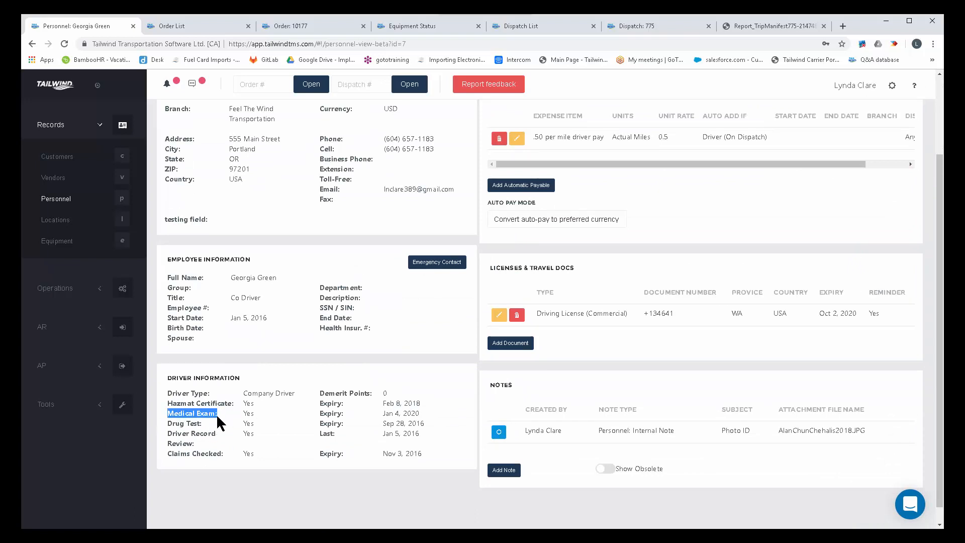
pyautogui.doubleClick(183, 434)
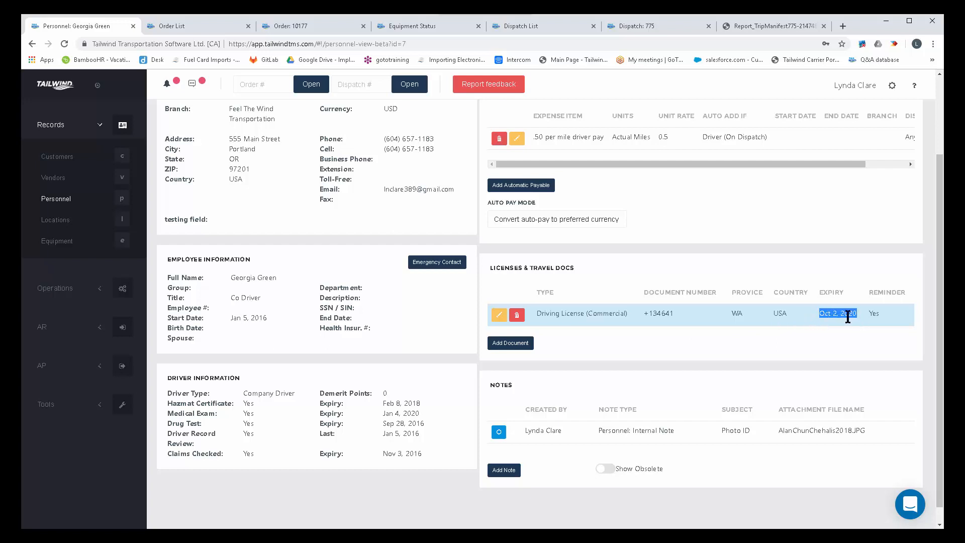
pyautogui.click(57, 241)
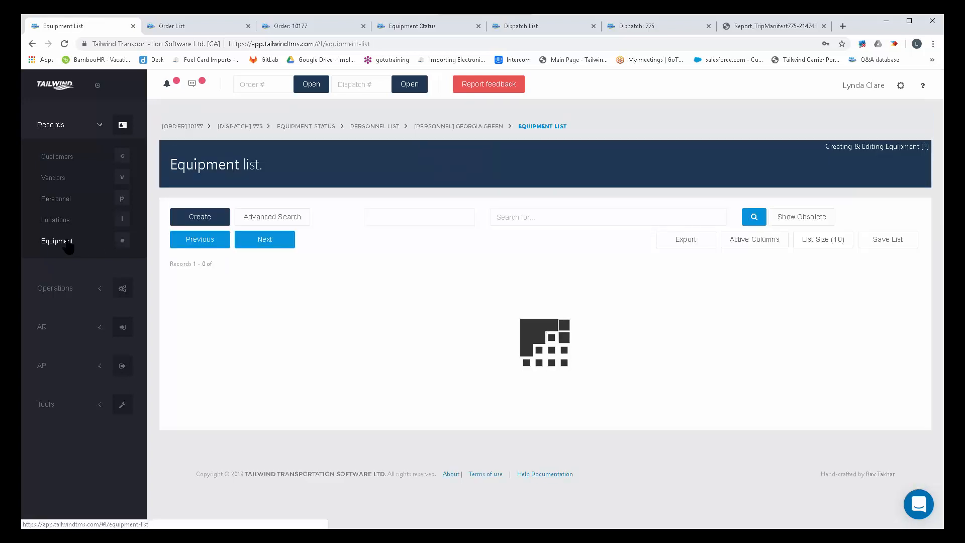
pyautogui.click(754, 218)
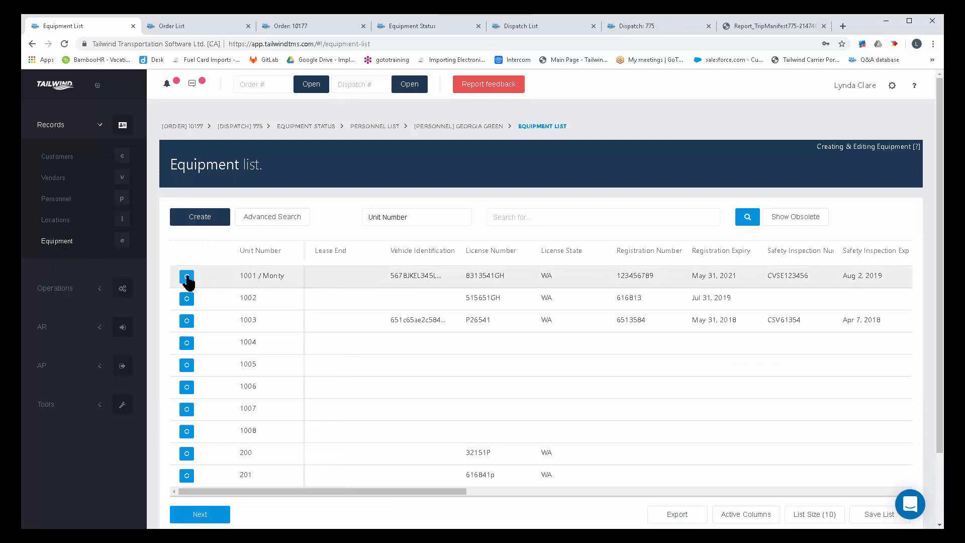
pyautogui.click(187, 276)
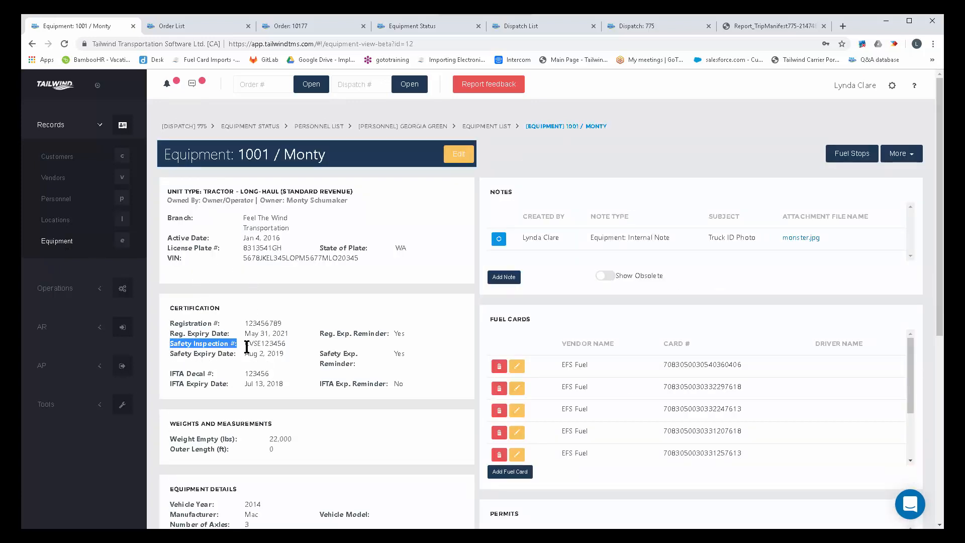
pyautogui.moveTo(246, 347); pyautogui.dragTo(285, 355)
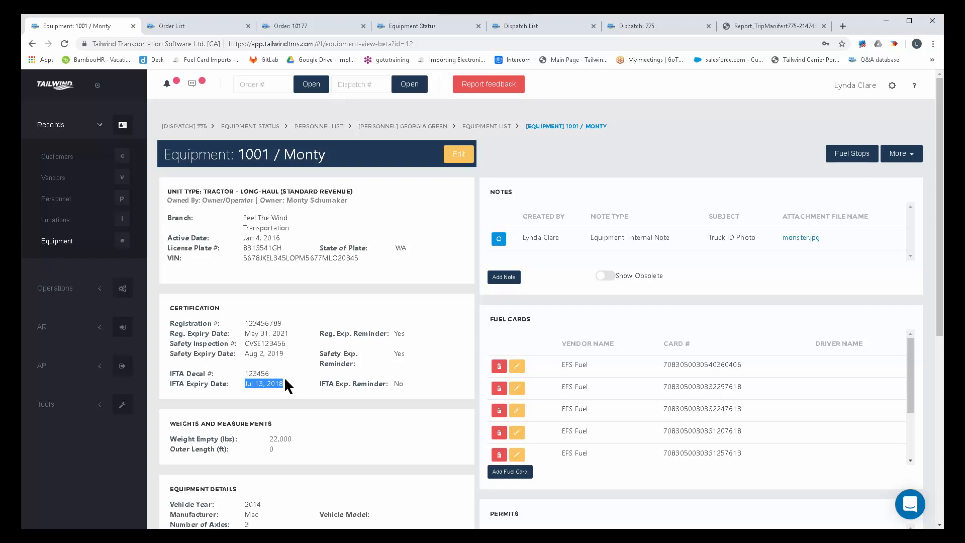
pyautogui.moveTo(417, 348)
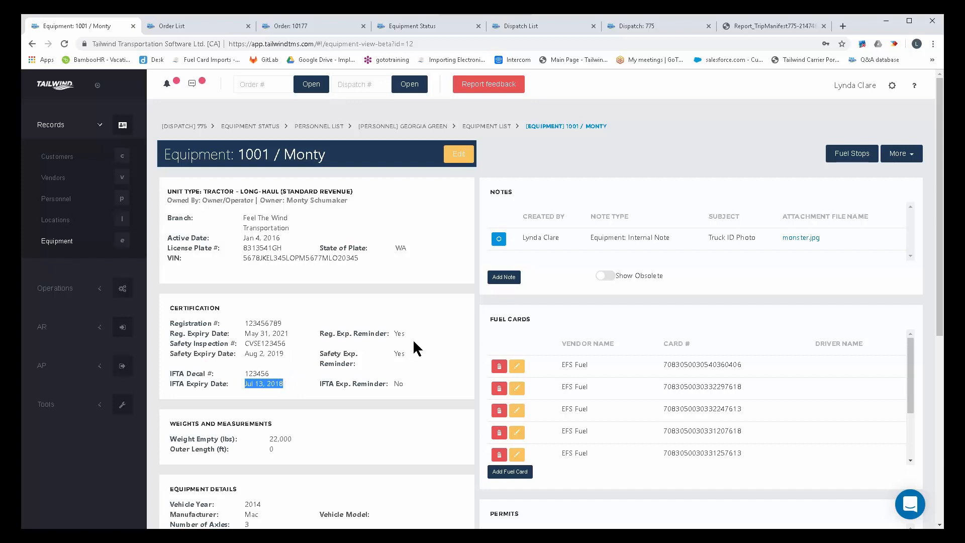
pyautogui.moveTo(421, 304)
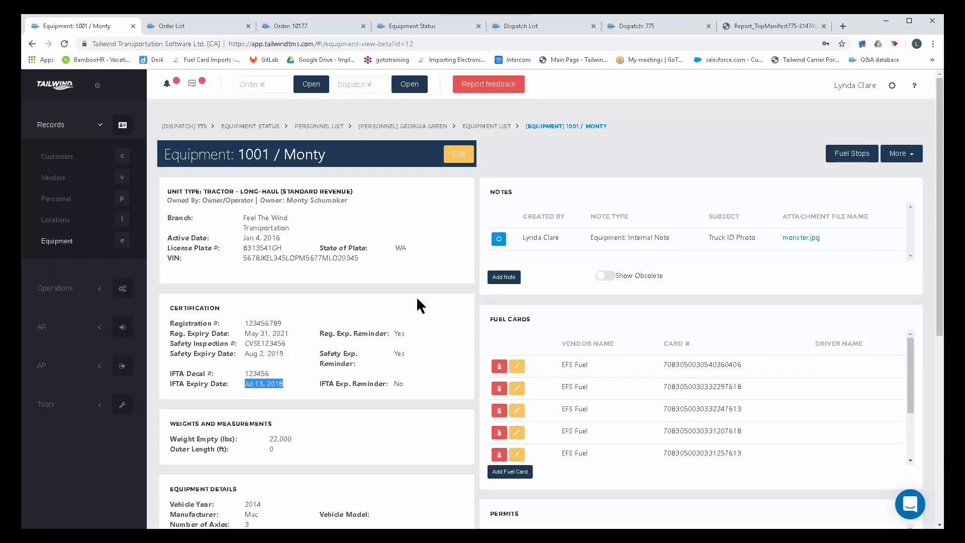
pyautogui.moveTo(422, 414)
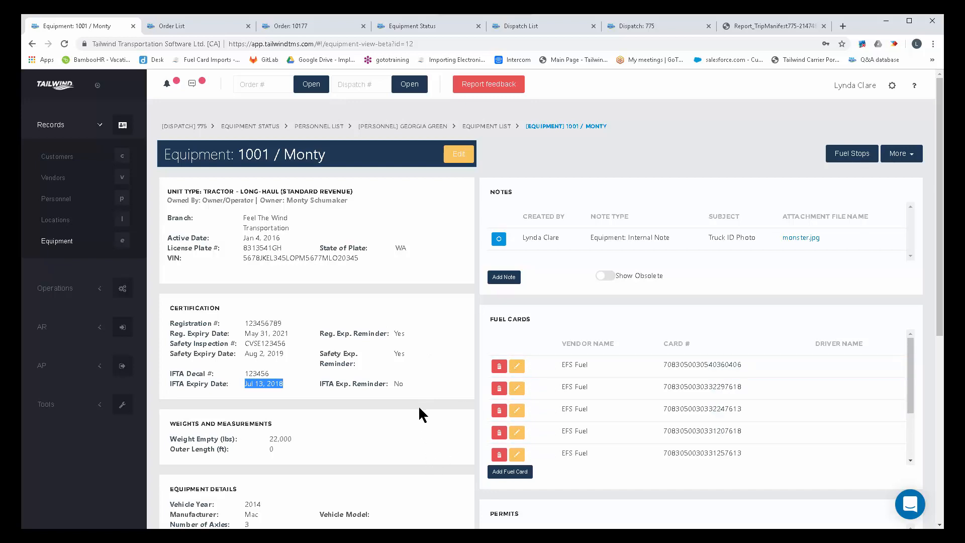
pyautogui.scroll(-3)
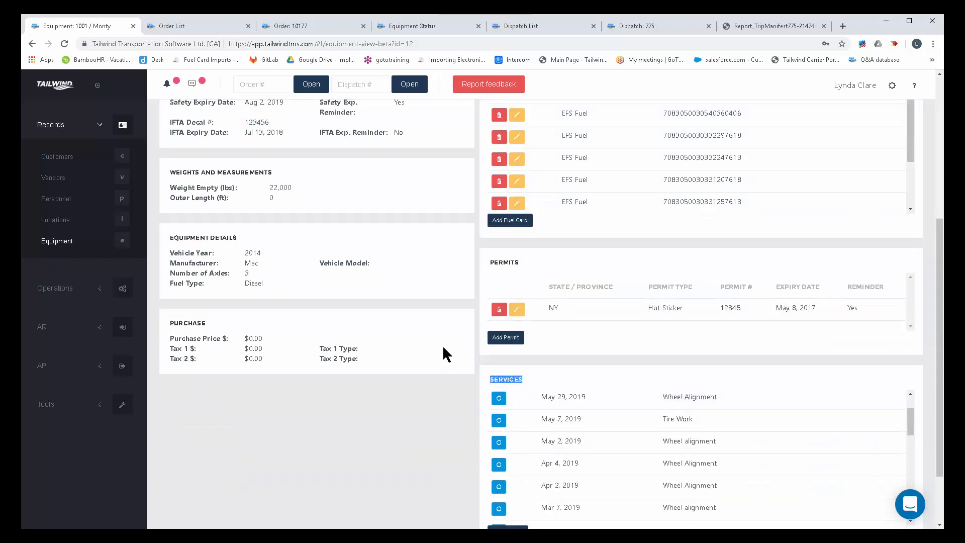
pyautogui.moveTo(451, 353)
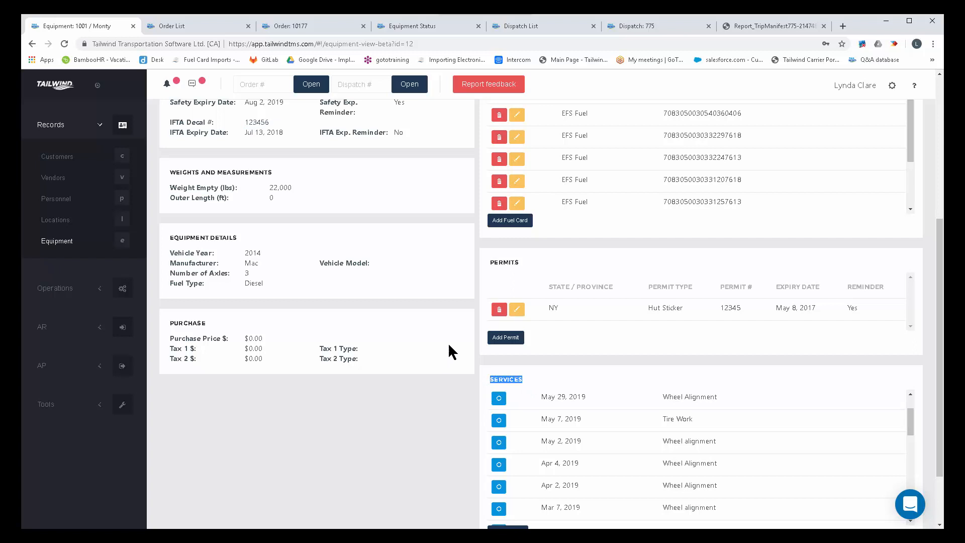
pyautogui.doubleClick(807, 308)
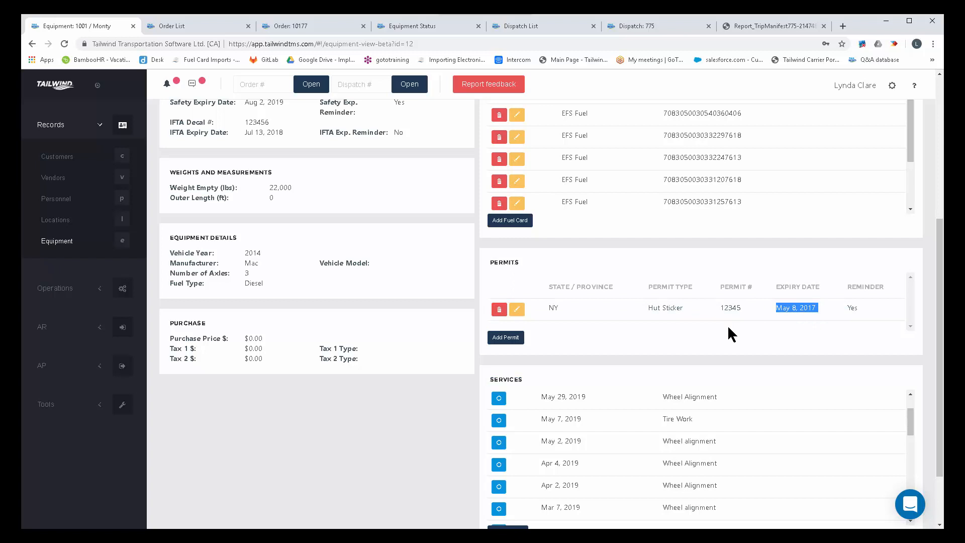
pyautogui.moveTo(305, 245)
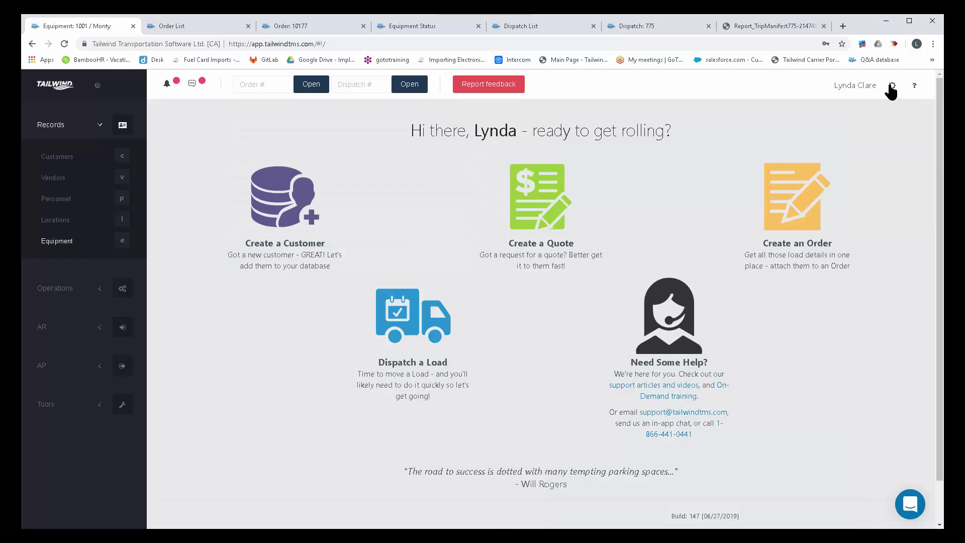
# Step: Go to Configuration > Company Information > General Information via the settings gear
pyautogui.click(892, 84)
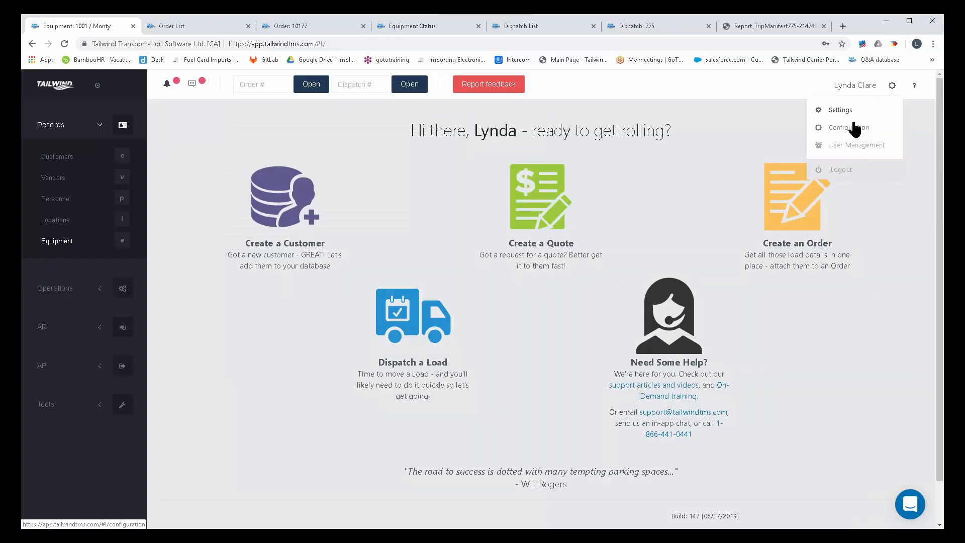
pyautogui.click(849, 128)
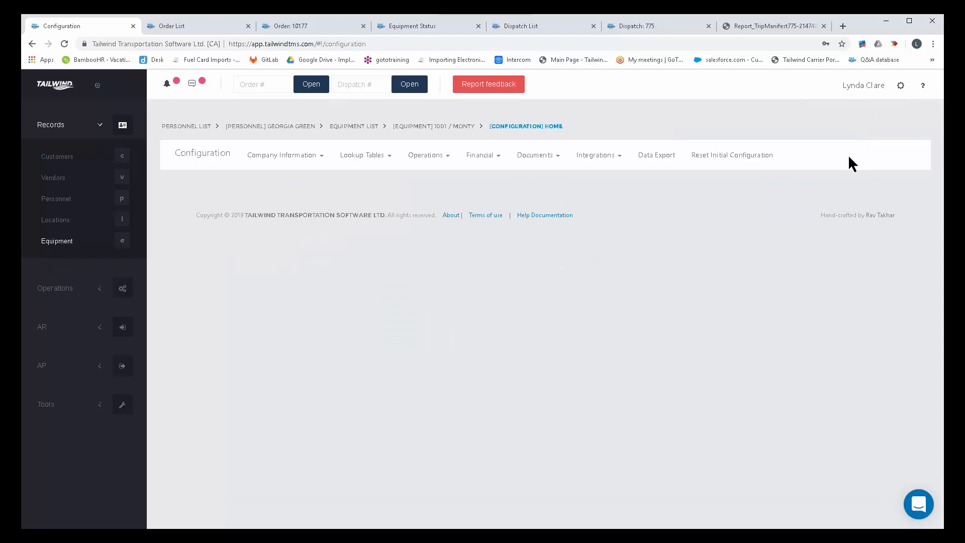
pyautogui.click(286, 155)
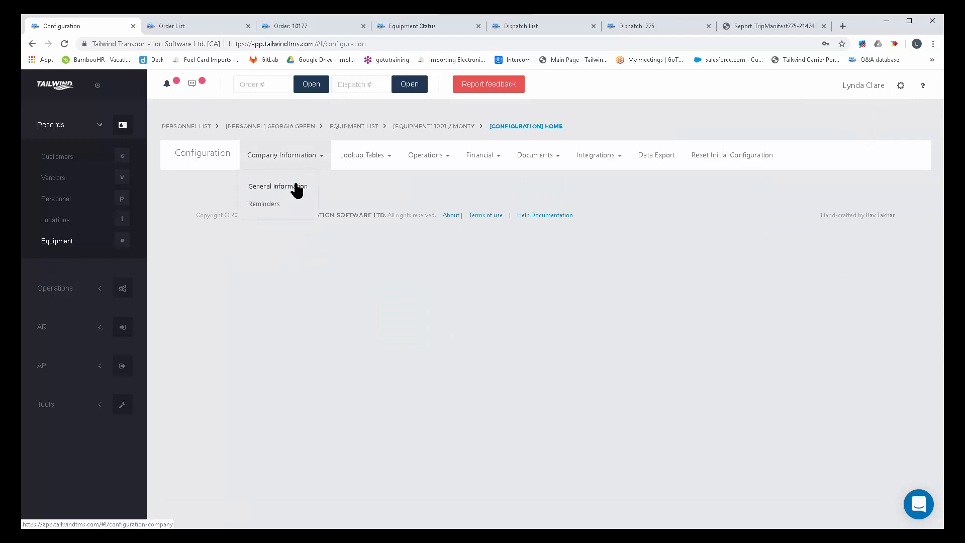
pyautogui.click(278, 186)
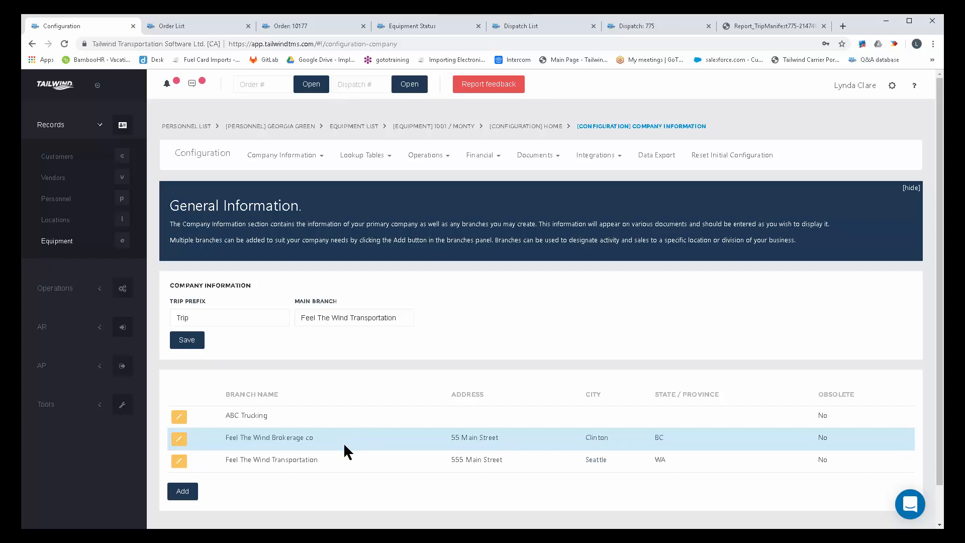
pyautogui.moveTo(350, 442)
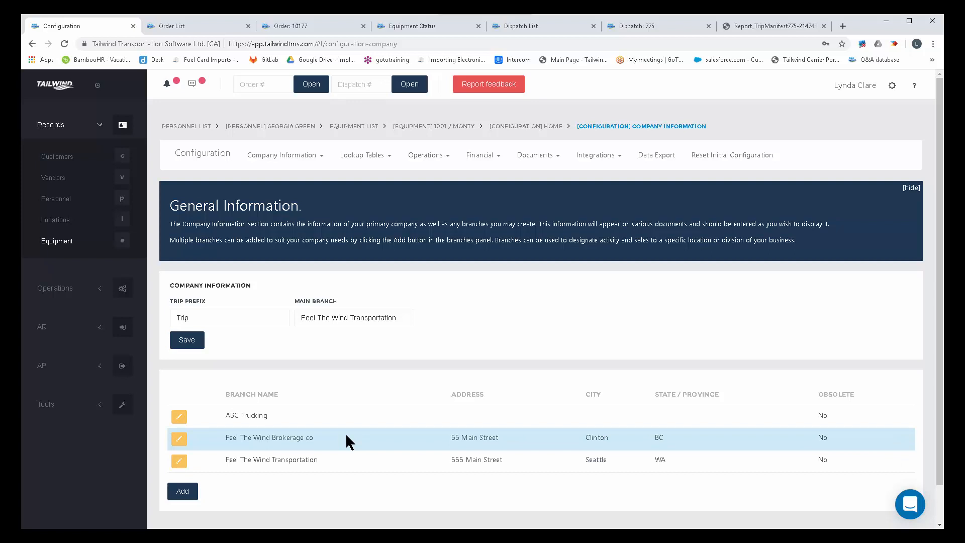
pyautogui.moveTo(421, 368)
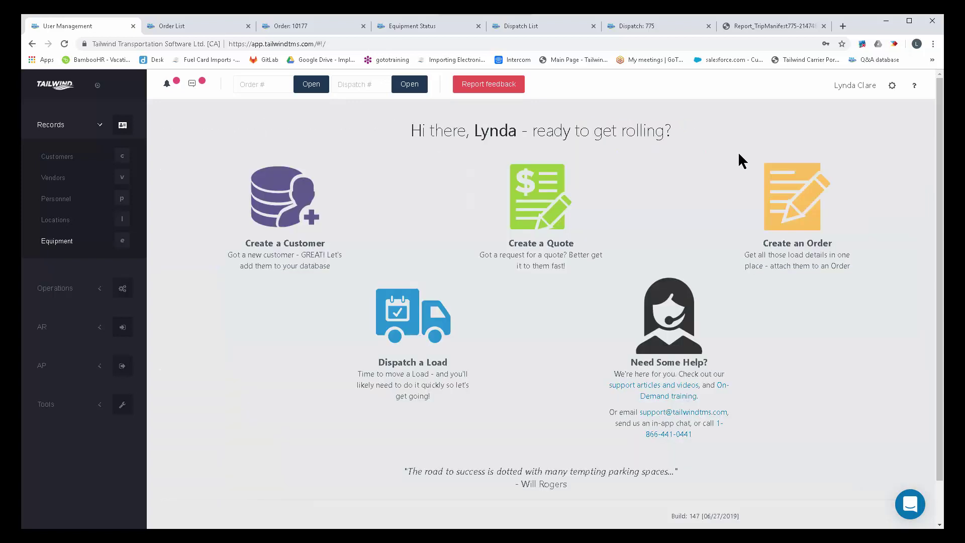
pyautogui.moveTo(893, 89)
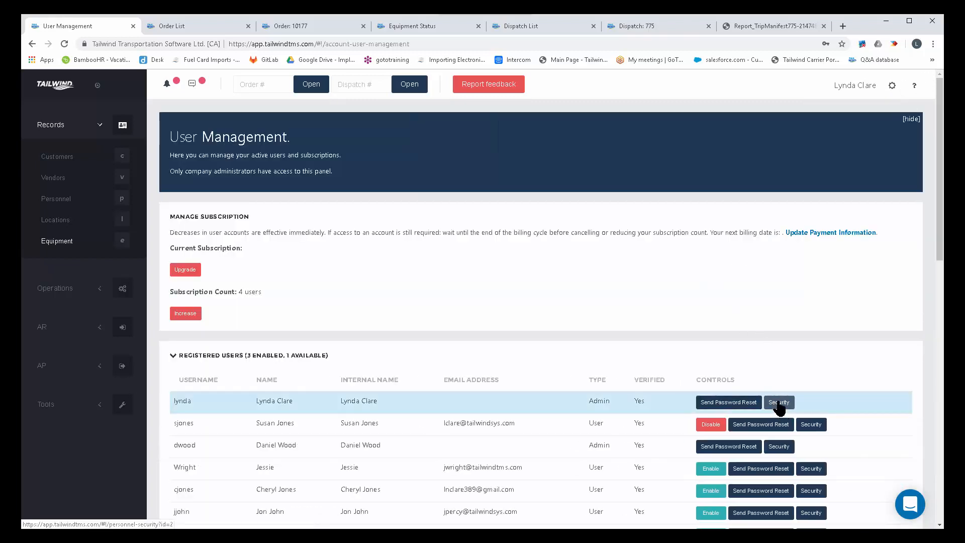
# Step: Open the first user's security permissions and expand the Personnel section
pyautogui.click(779, 402)
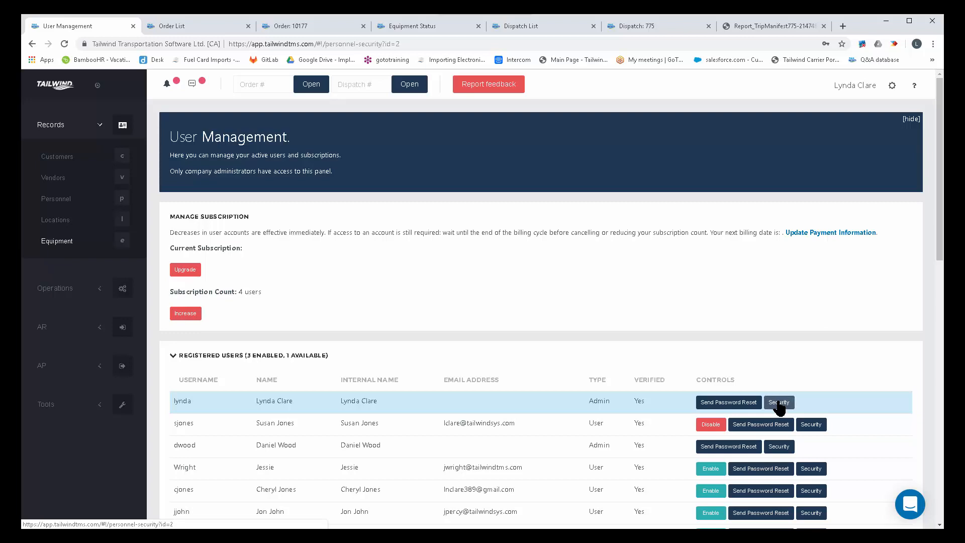
pyautogui.click(779, 402)
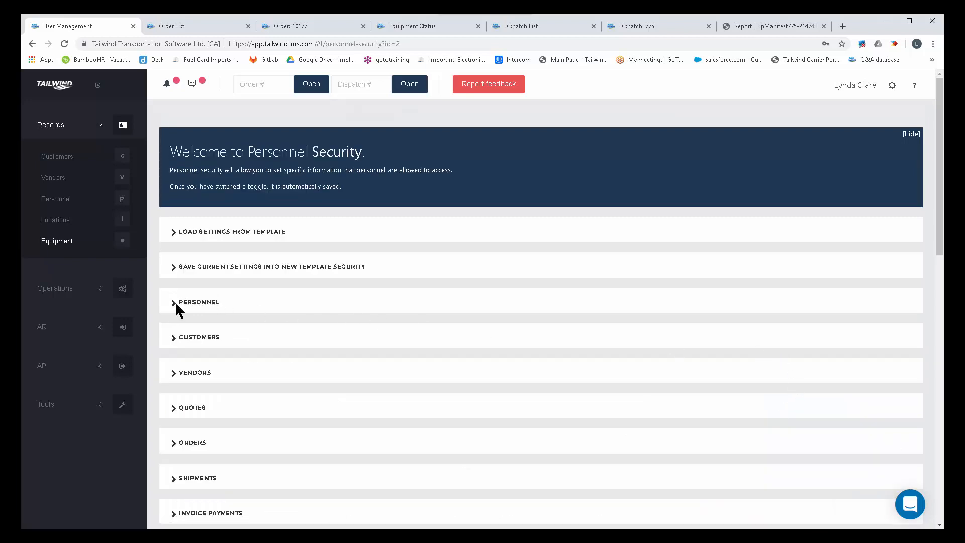
pyautogui.click(198, 301)
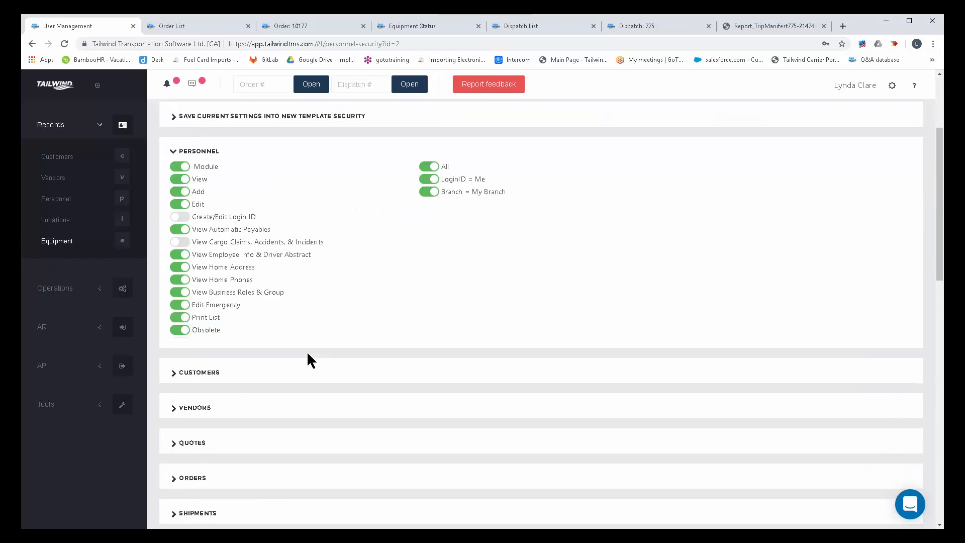
# Step: Expand the Customers and Vendors permission sections further down the page
pyautogui.scroll(-3)
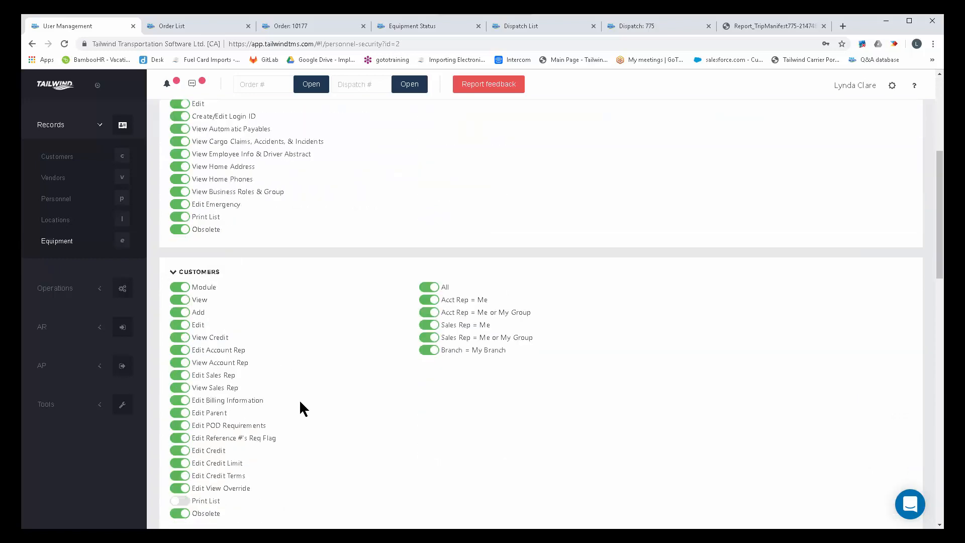
pyautogui.scroll(-3)
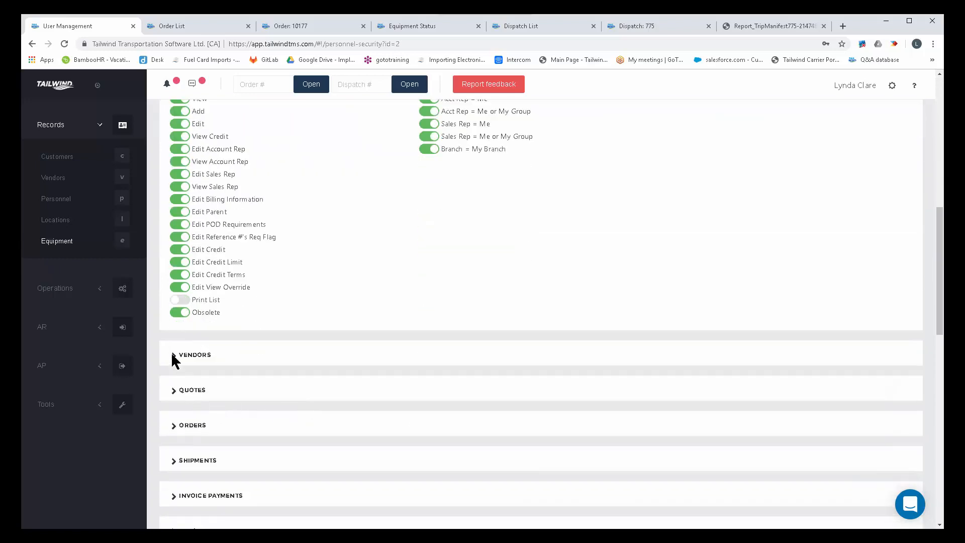
pyautogui.click(194, 354)
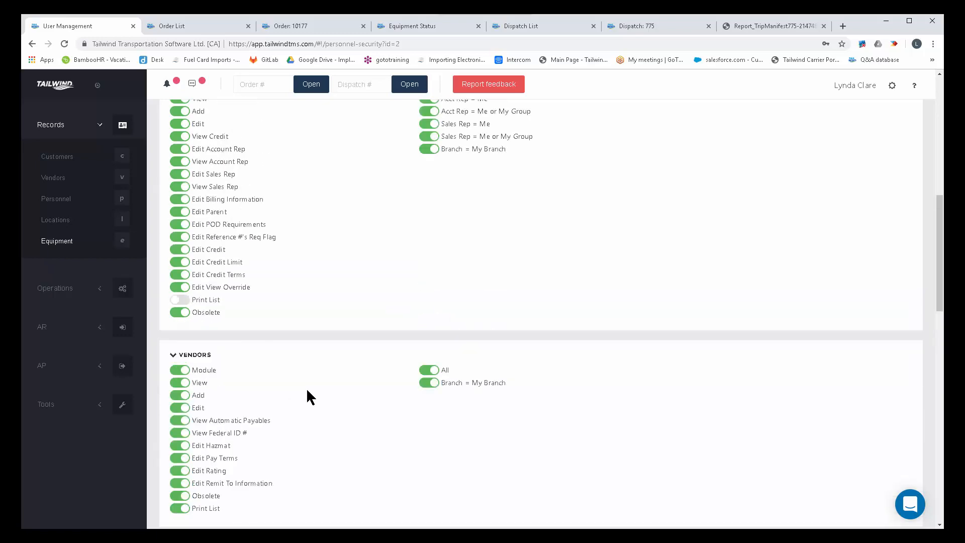
pyautogui.scroll(3)
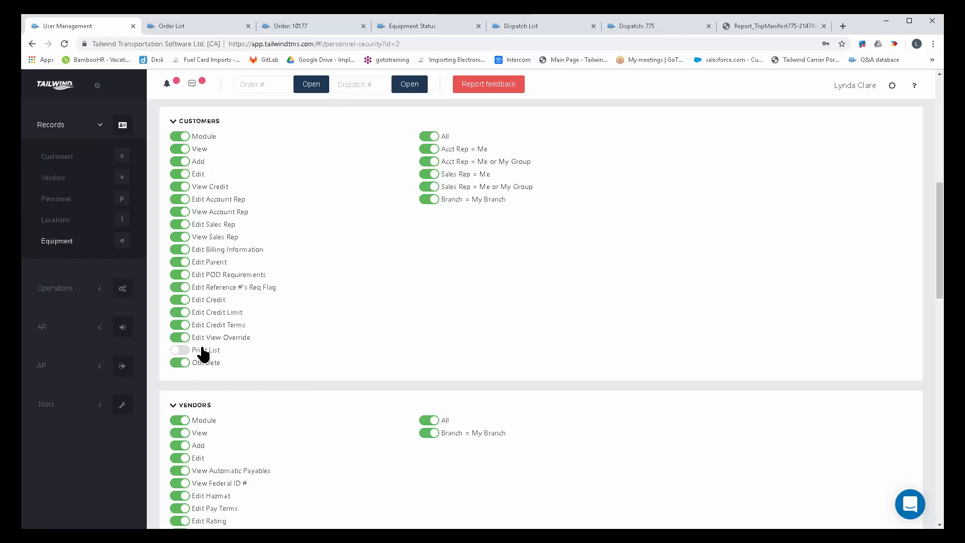
pyautogui.moveTo(209, 354)
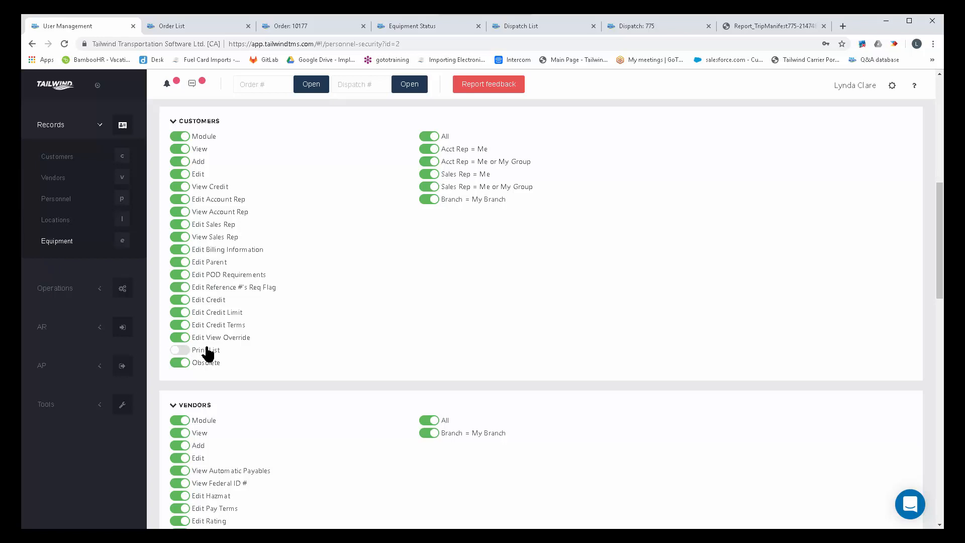
pyautogui.moveTo(382, 335)
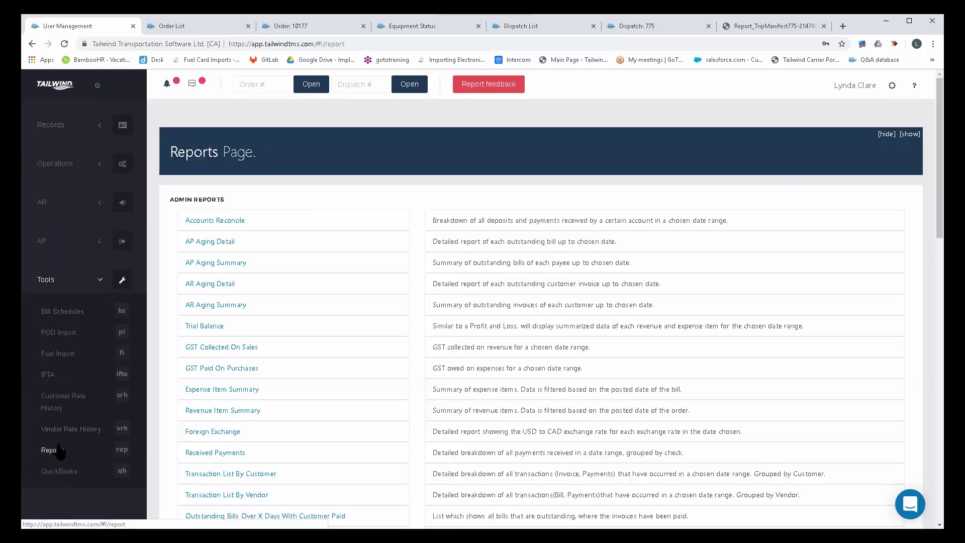
# Step: View the Reports page and scroll through the Admin Reports list
pyautogui.click(210, 284)
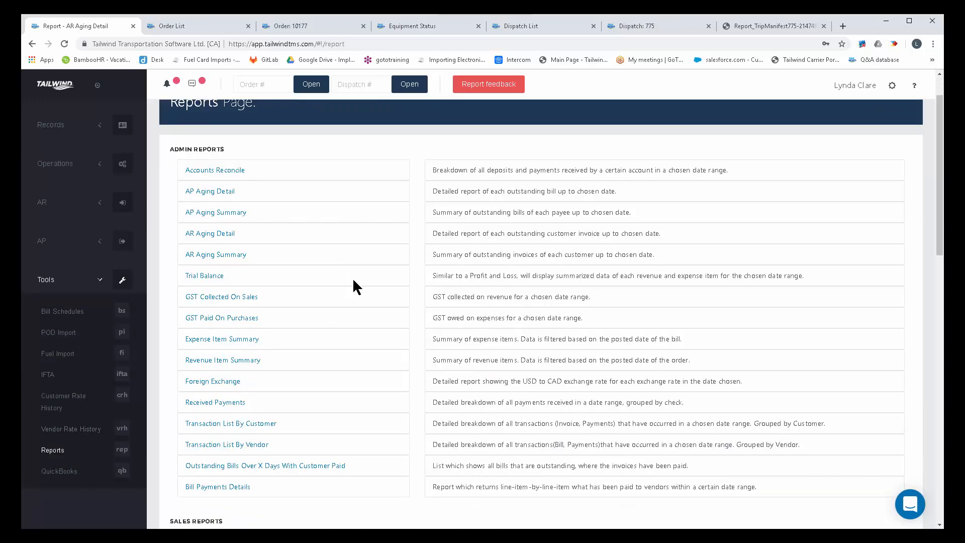
pyautogui.scroll(-3)
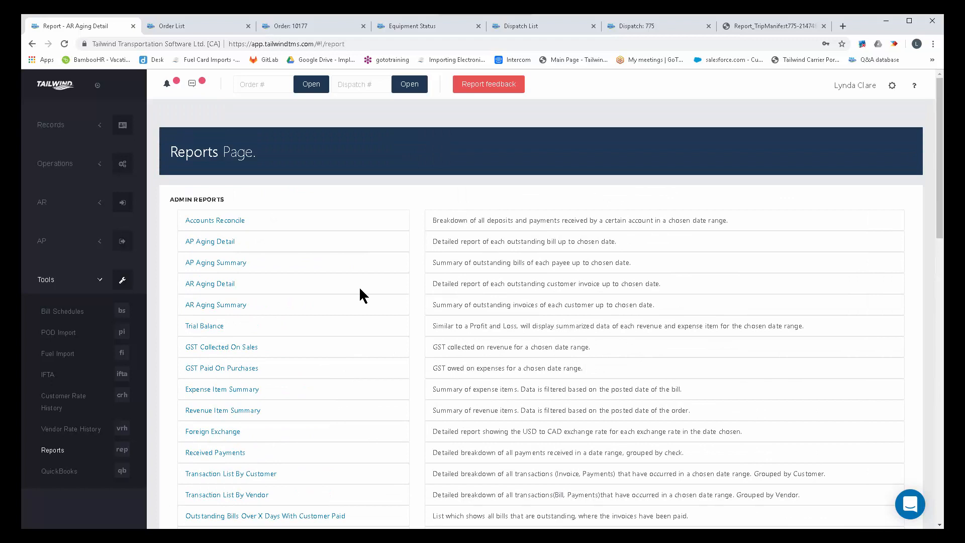
pyautogui.moveTo(454, 292)
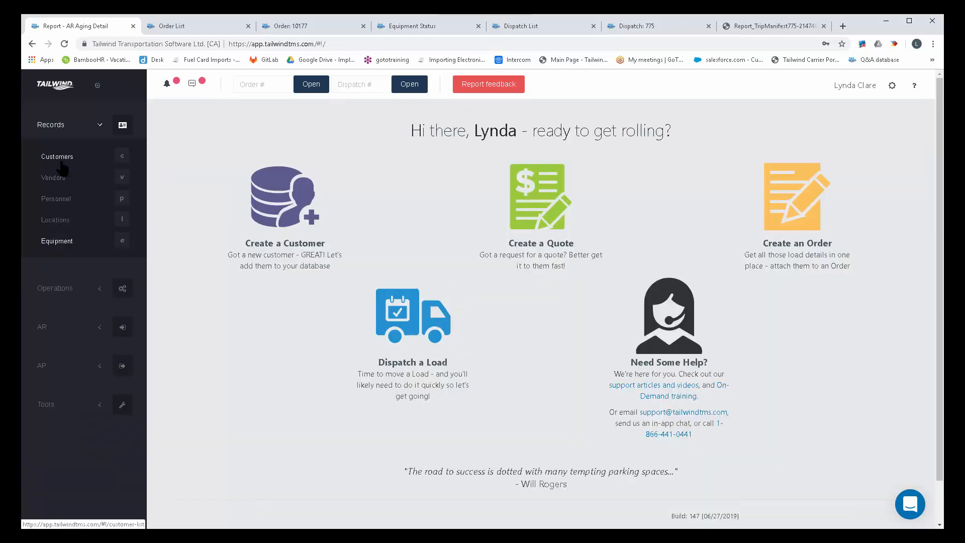
# Step: From Records > Customers, open ABC Company's record and scroll its details
pyautogui.click(56, 156)
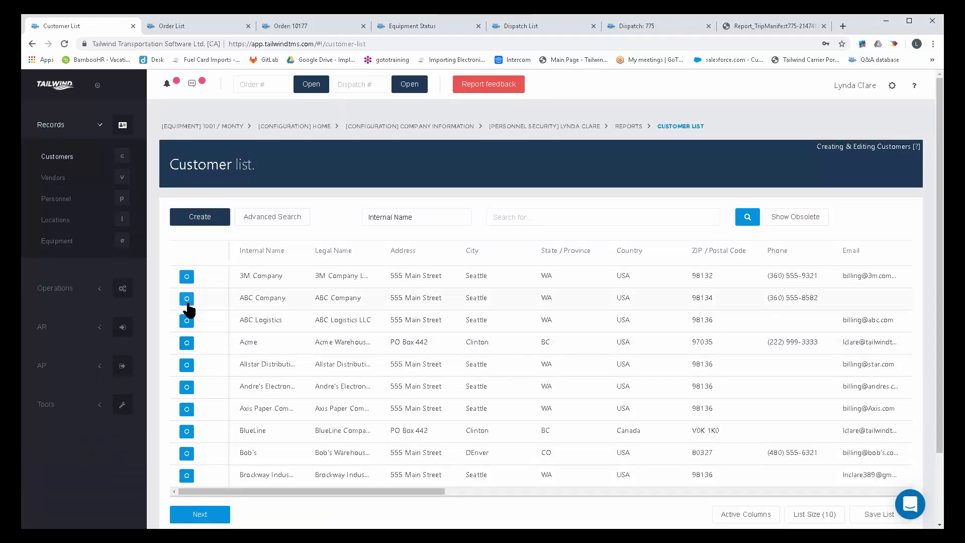
pyautogui.click(187, 298)
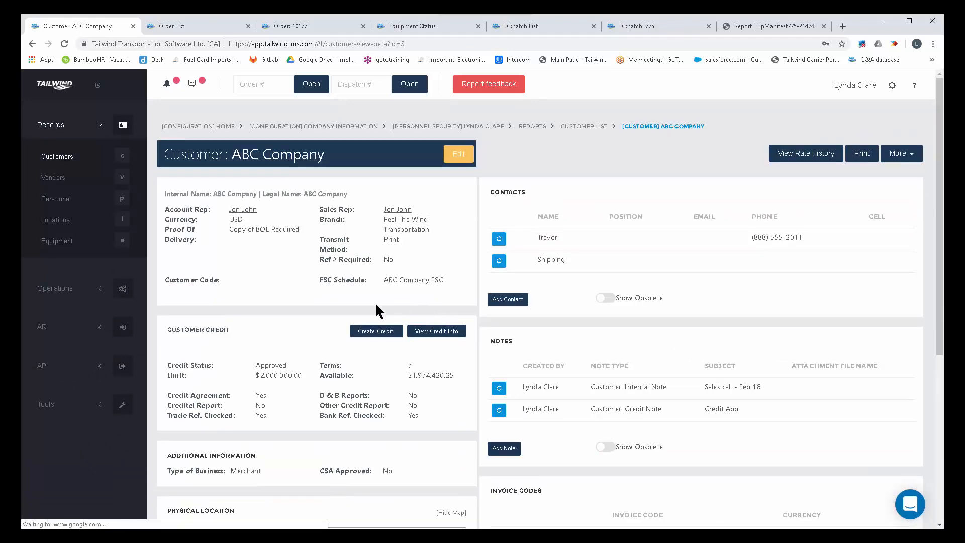
pyautogui.moveTo(519, 346)
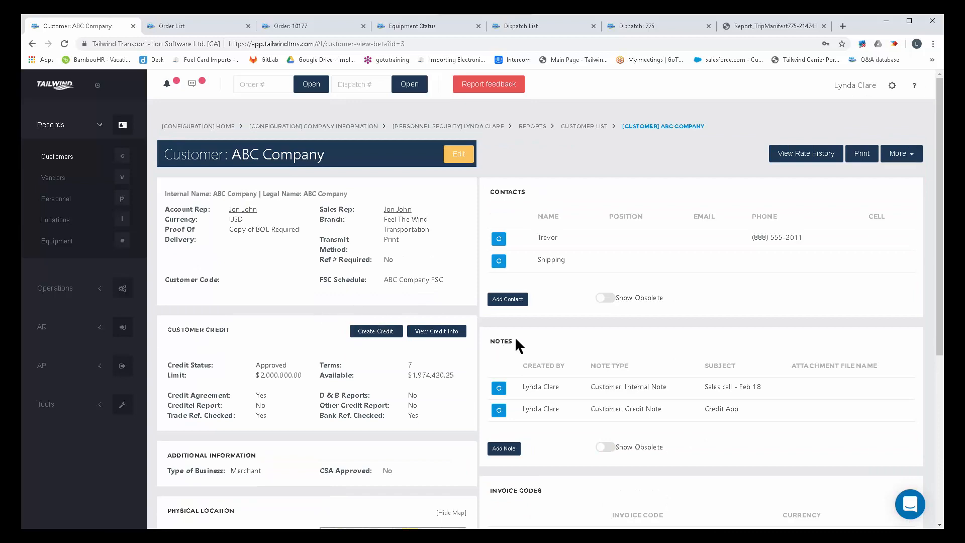
pyautogui.scroll(-3)
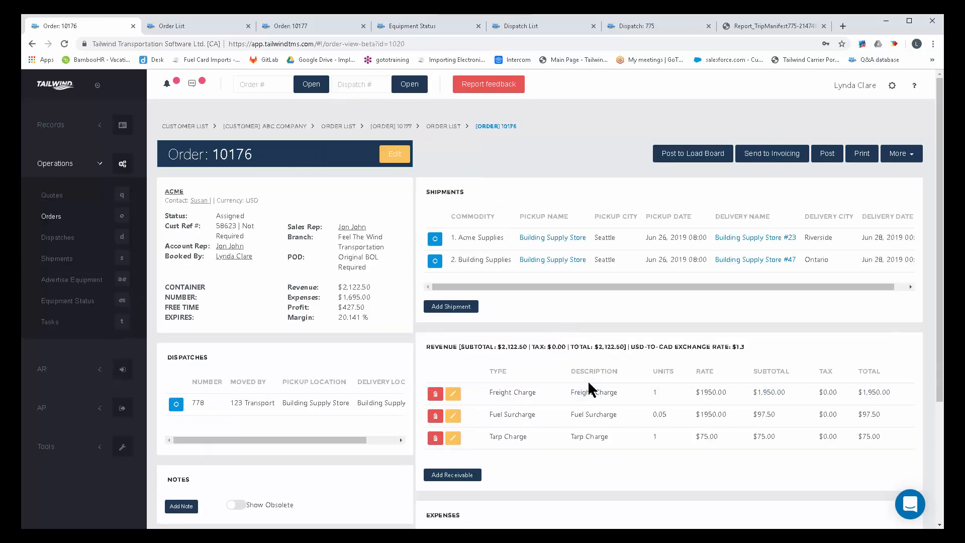
pyautogui.moveTo(629, 314)
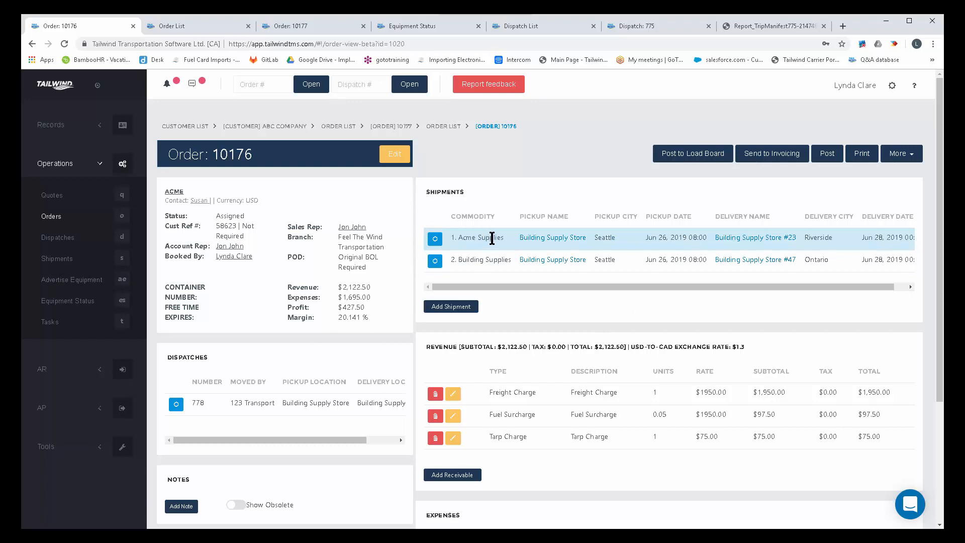
pyautogui.moveTo(559, 372)
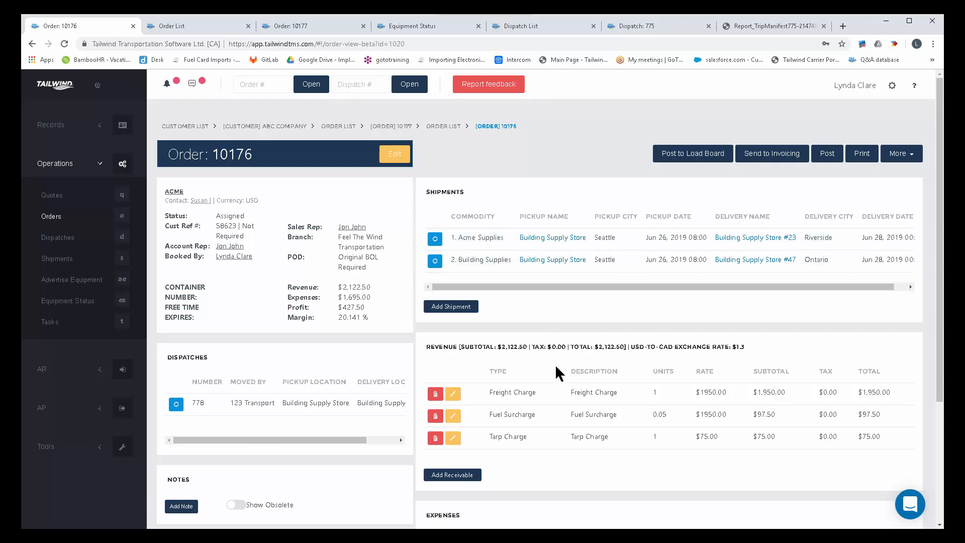
pyautogui.moveTo(559, 397)
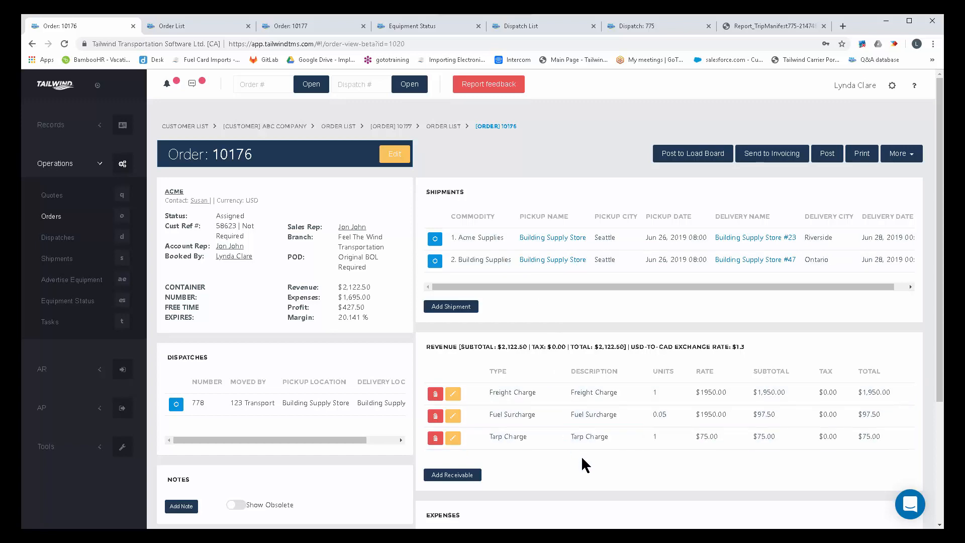
# Step: Scroll order 10176 down to its Expenses section showing the 123 Transport Ltd dispatch bill
pyautogui.scroll(-3)
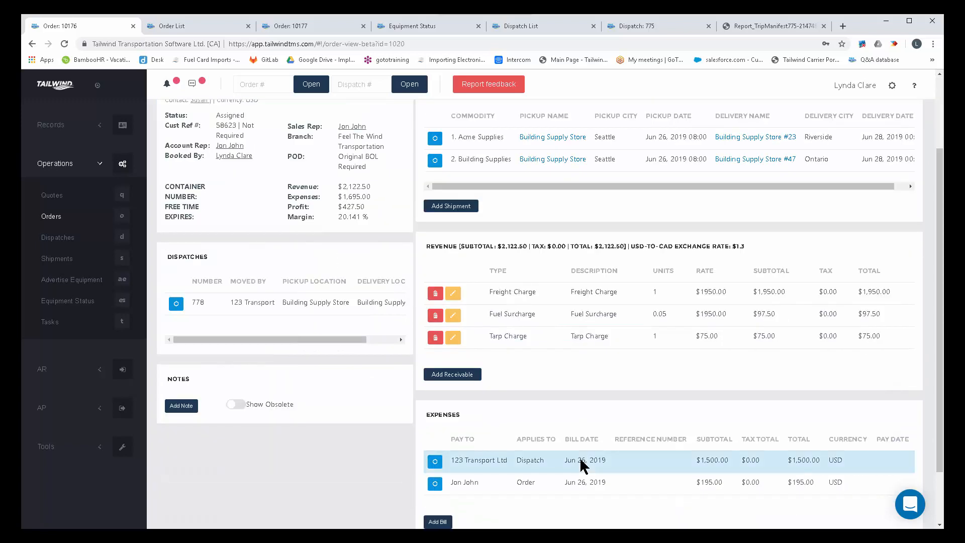
pyautogui.scroll(-3)
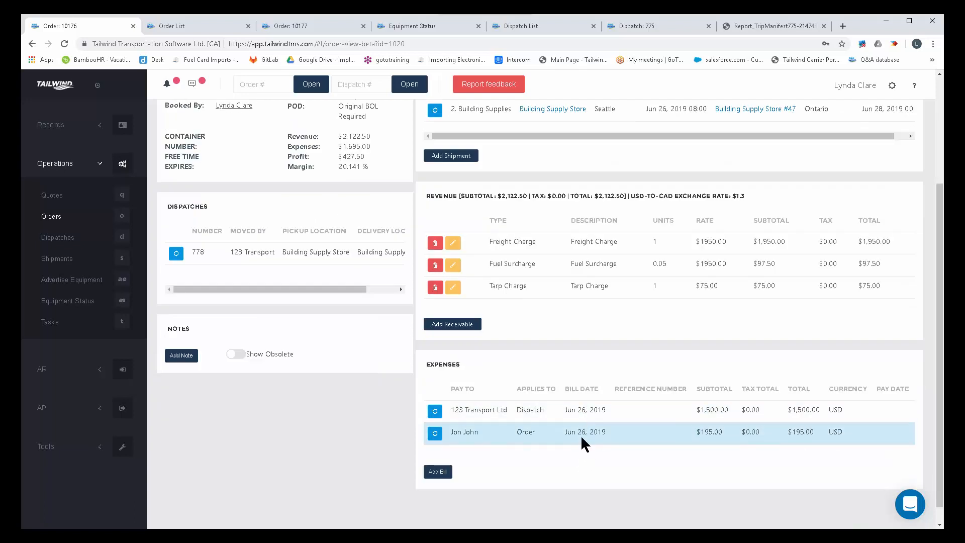
pyautogui.moveTo(573, 431)
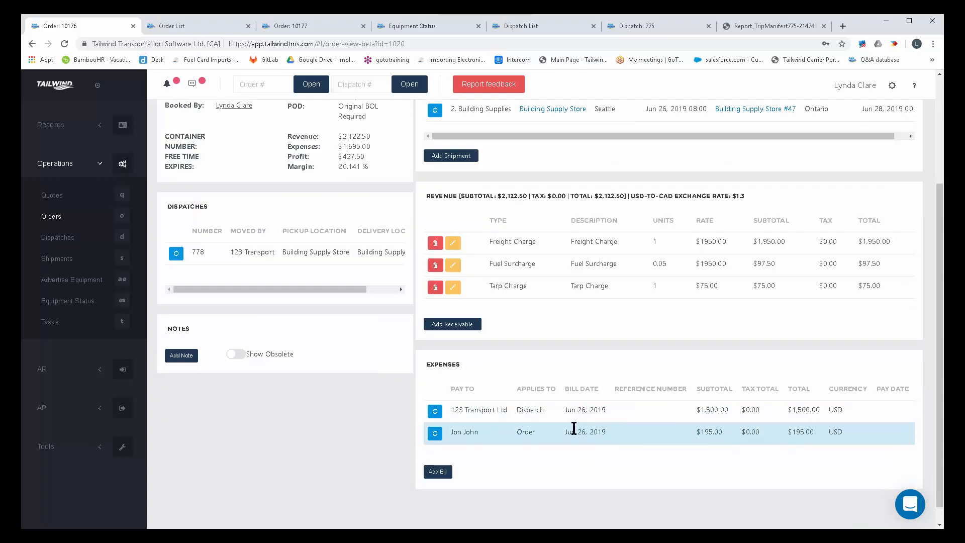
pyautogui.doubleClick(465, 432)
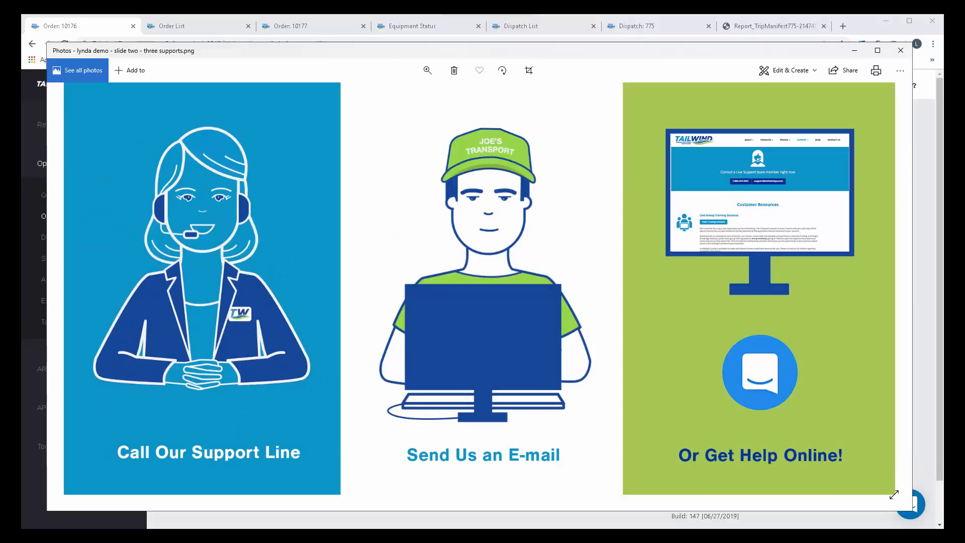
pyautogui.moveTo(851, 90)
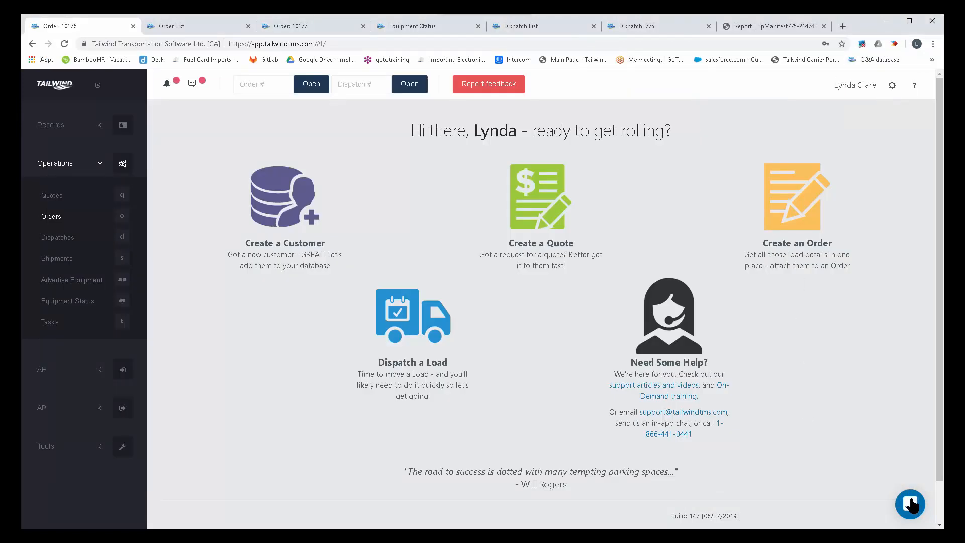
pyautogui.click(910, 505)
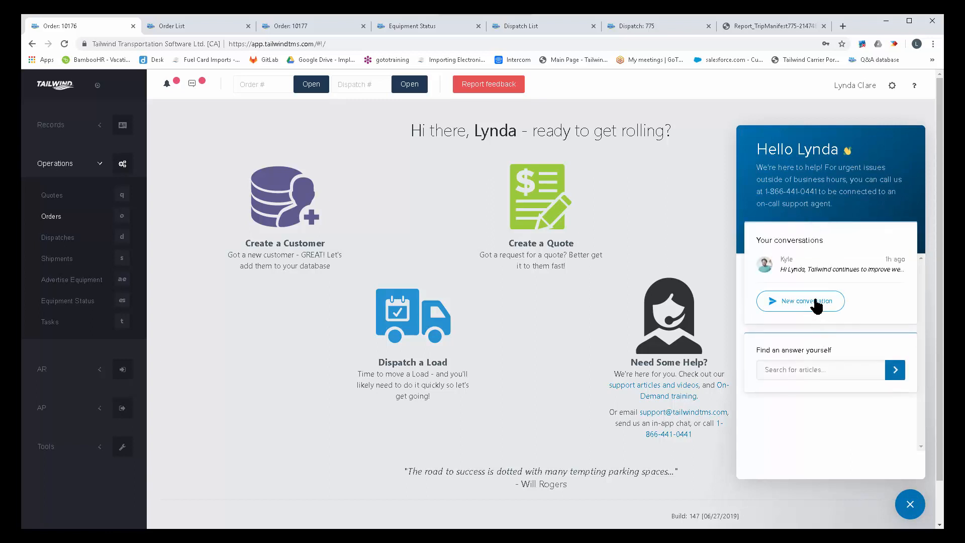
pyautogui.click(801, 301)
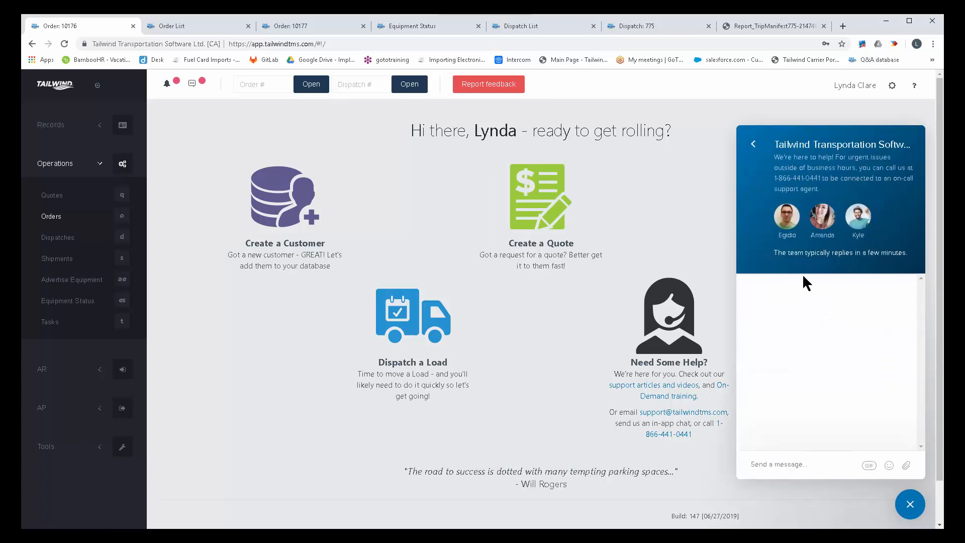
pyautogui.moveTo(834, 310)
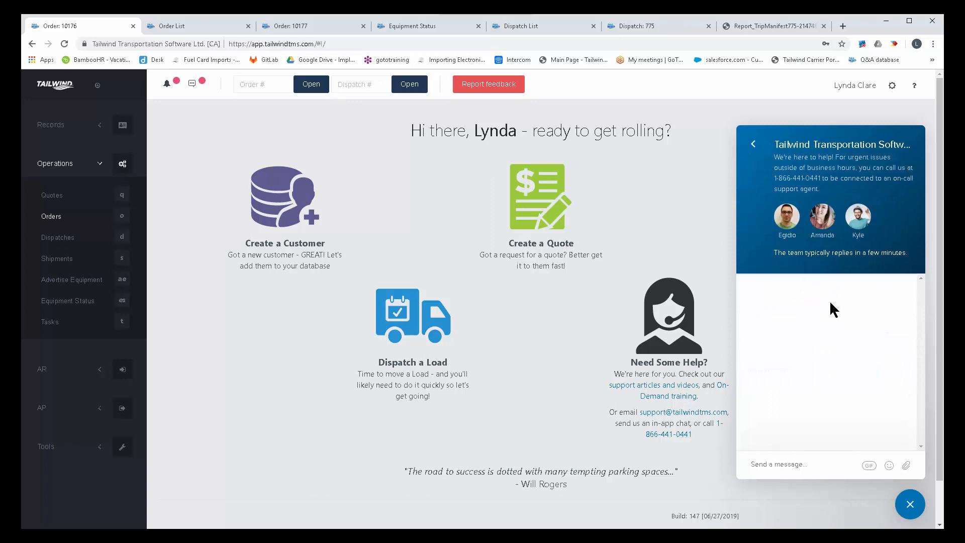
pyautogui.click(910, 505)
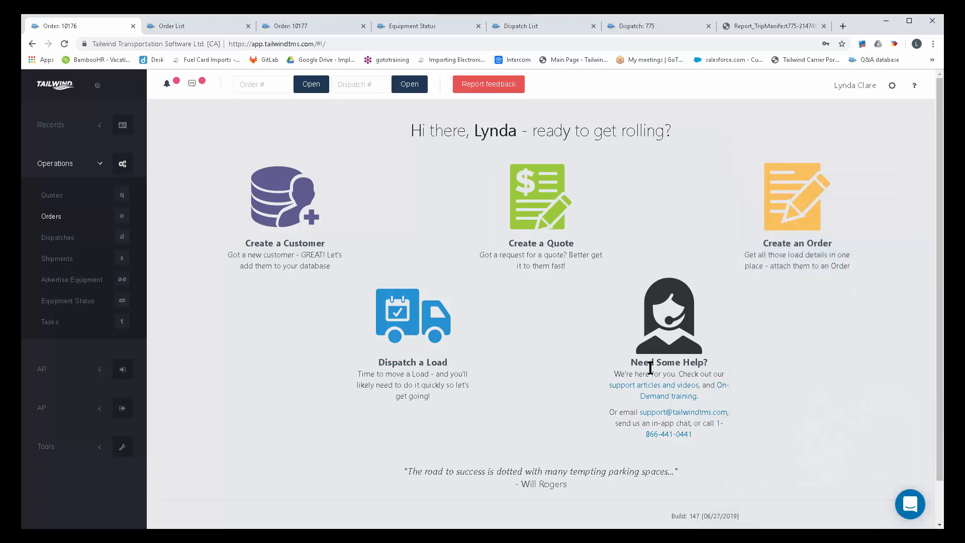
pyautogui.moveTo(813, 409)
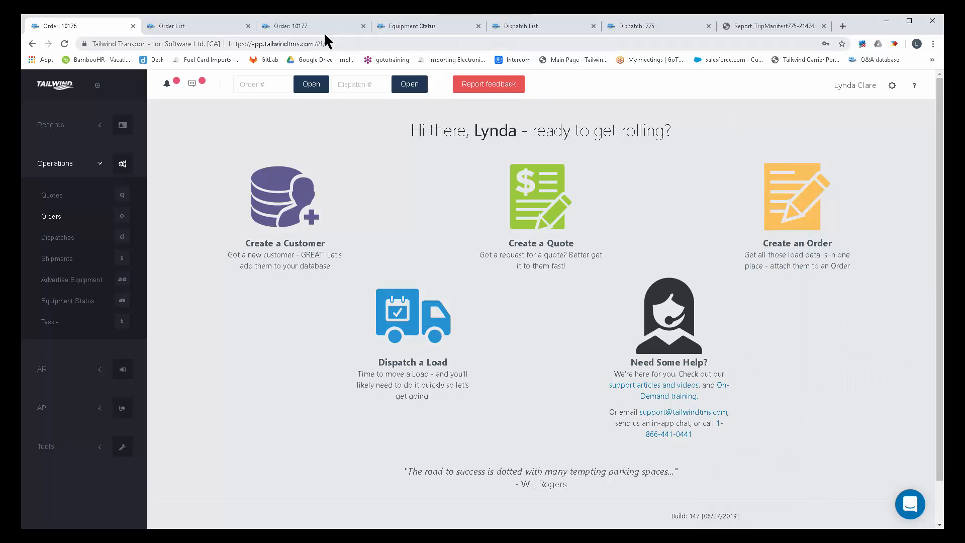
# Step: Switch to order 10177 for ACME with its Appliances shipment and $500 freight charge
pyautogui.click(291, 26)
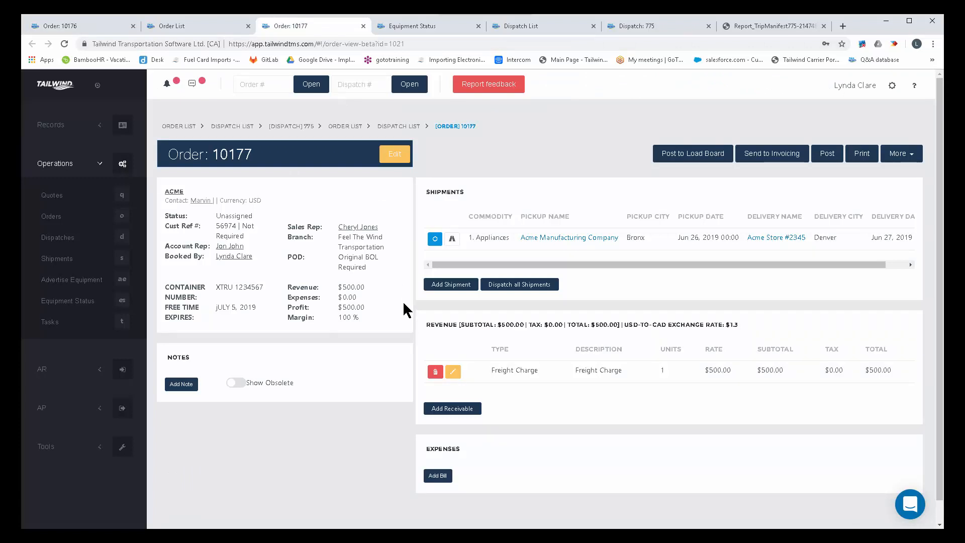
pyautogui.moveTo(382, 322)
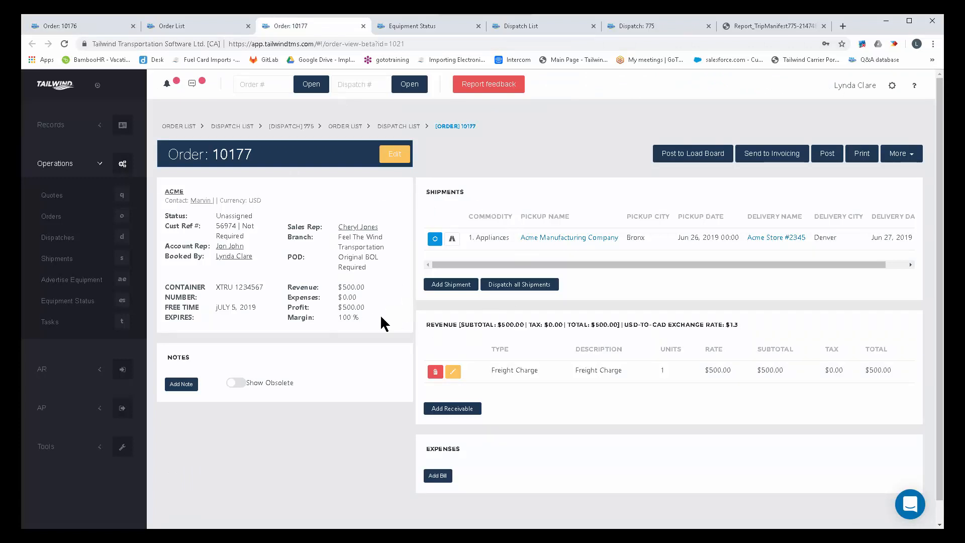
pyautogui.moveTo(531, 38)
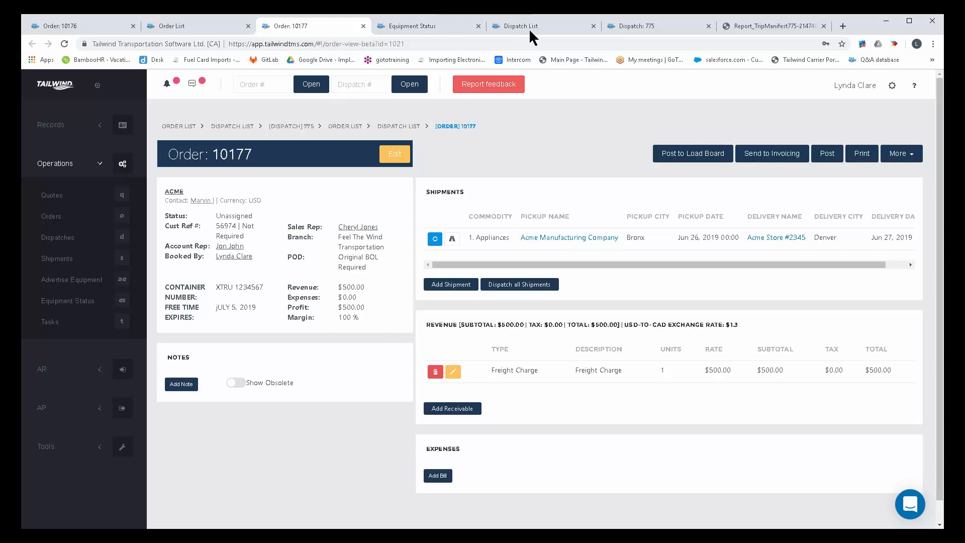
# Step: Show trip 775's $1,994.86 revenue, $693.75 expenses and $1,301.11 profit, then expand the AP tools
pyautogui.click(639, 26)
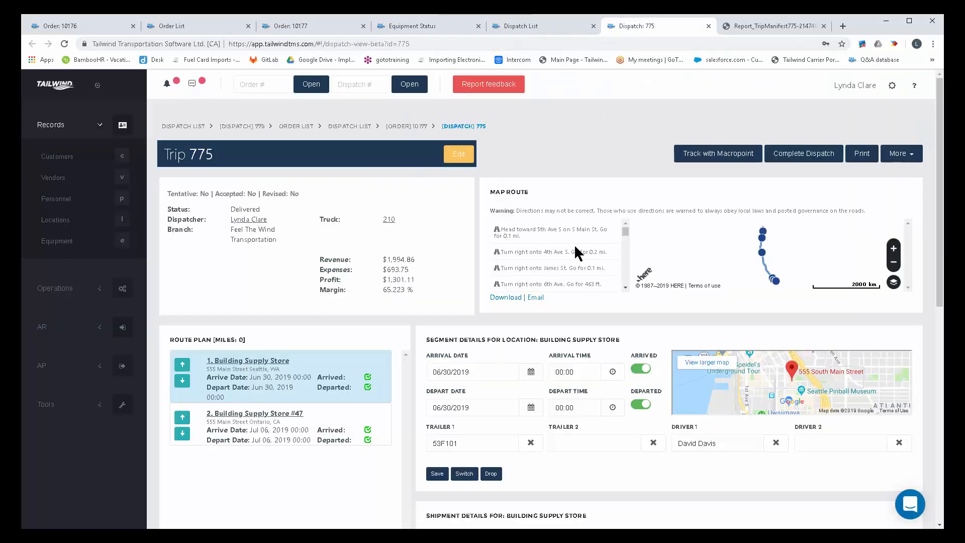
pyautogui.scroll(-3)
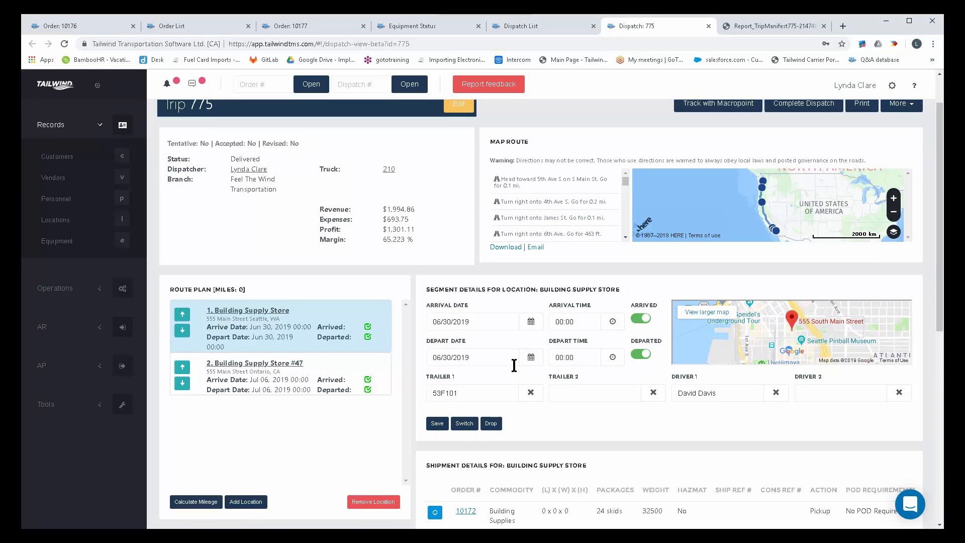
pyautogui.moveTo(511, 358)
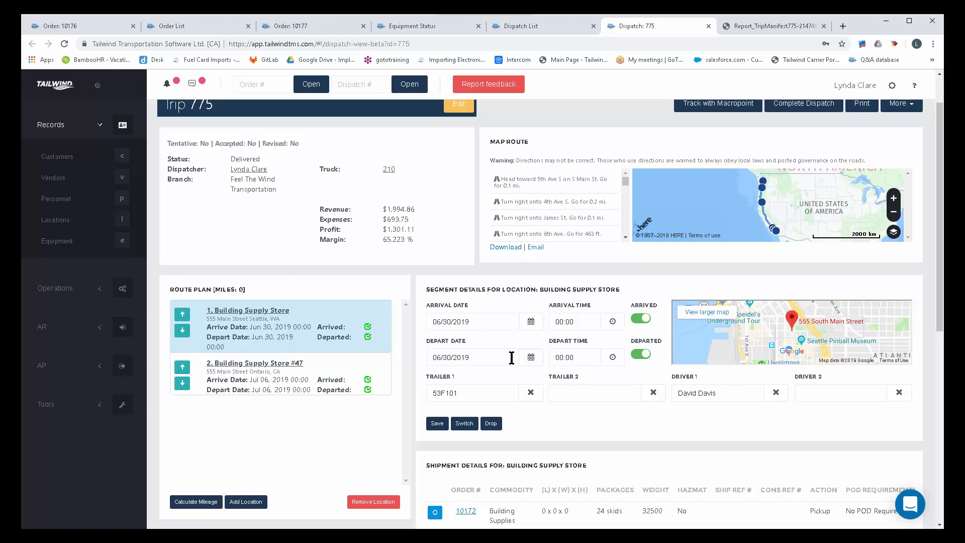
pyautogui.moveTo(514, 345)
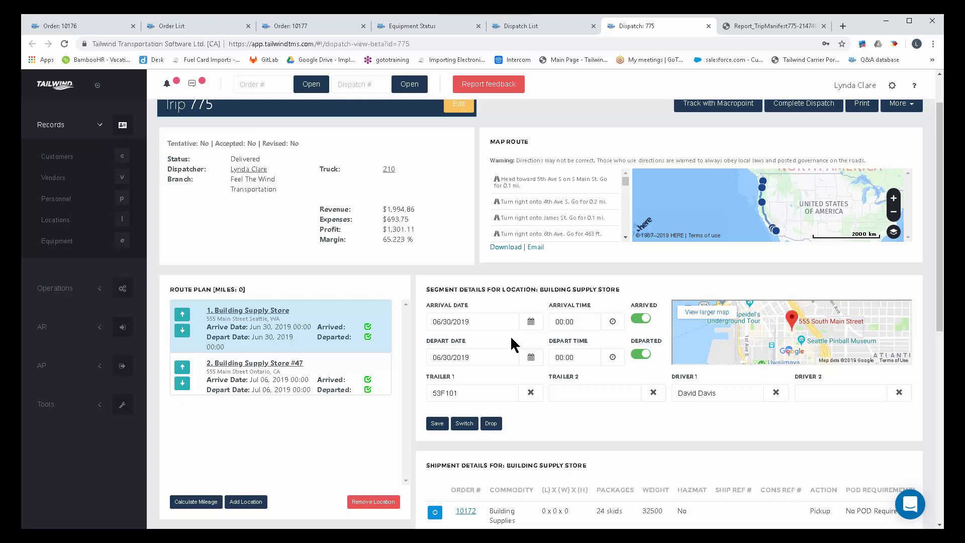
pyautogui.moveTo(322, 213)
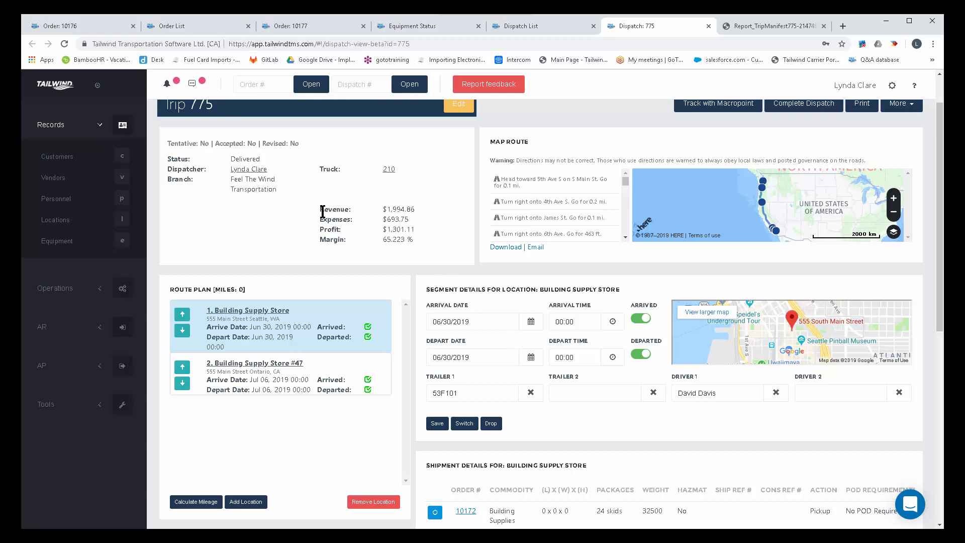
pyautogui.moveTo(321, 210); pyautogui.dragTo(413, 240)
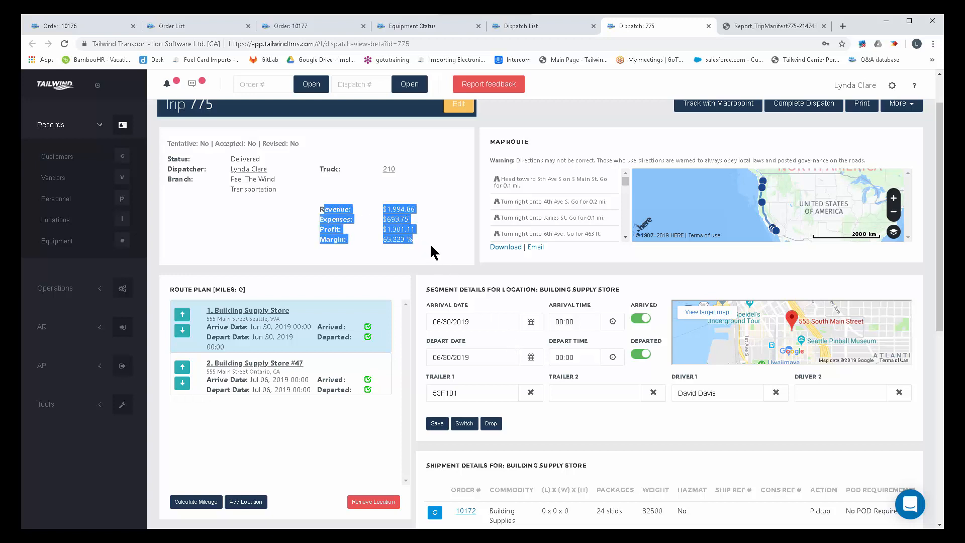
pyautogui.moveTo(115, 297)
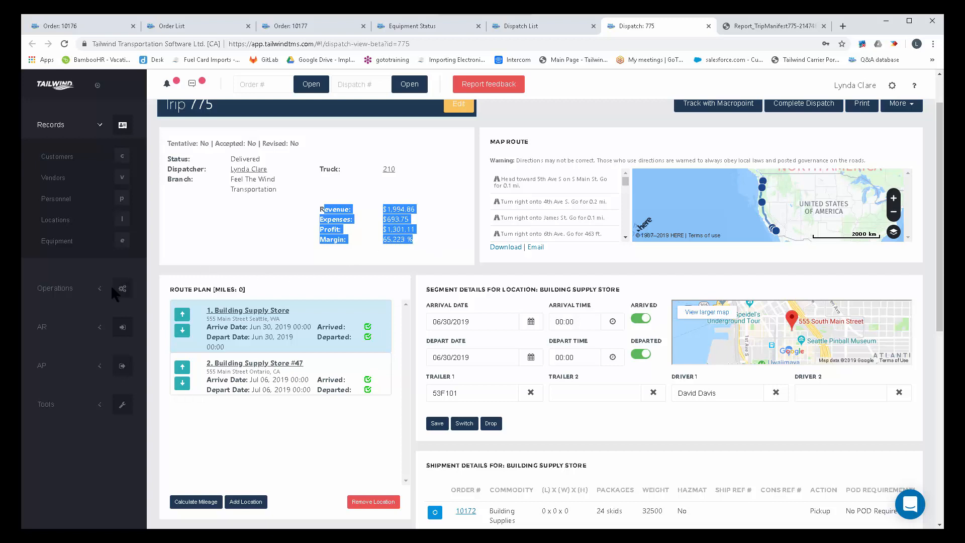
pyautogui.click(42, 202)
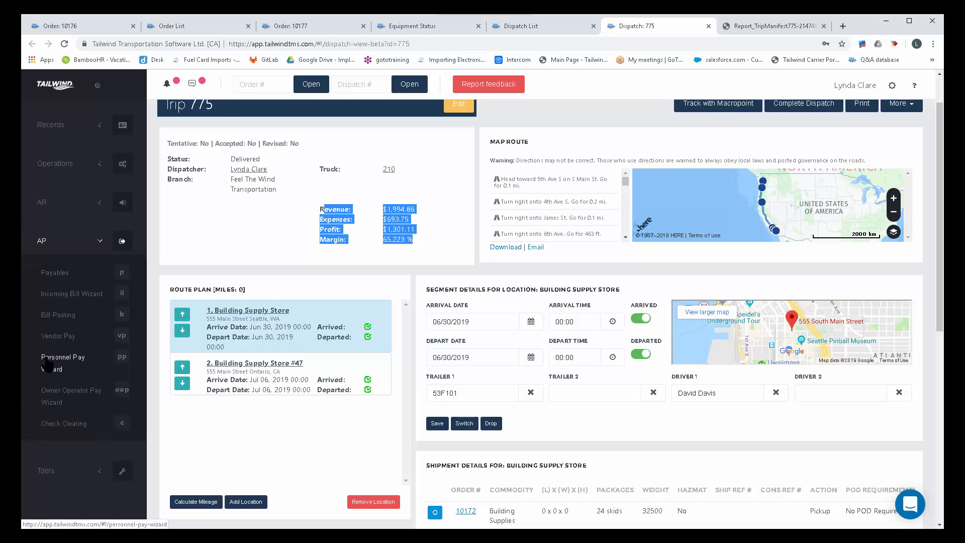
pyautogui.moveTo(59, 90)
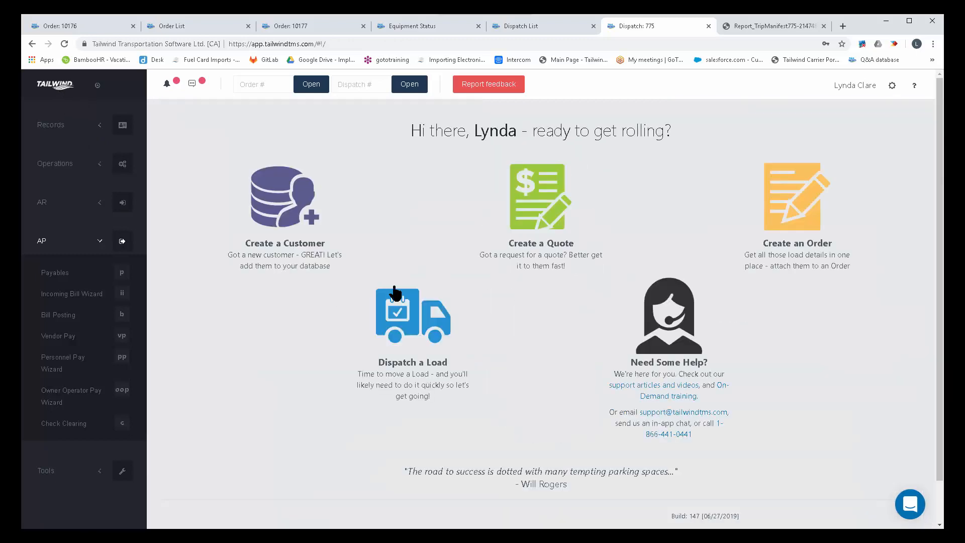
pyautogui.moveTo(449, 302)
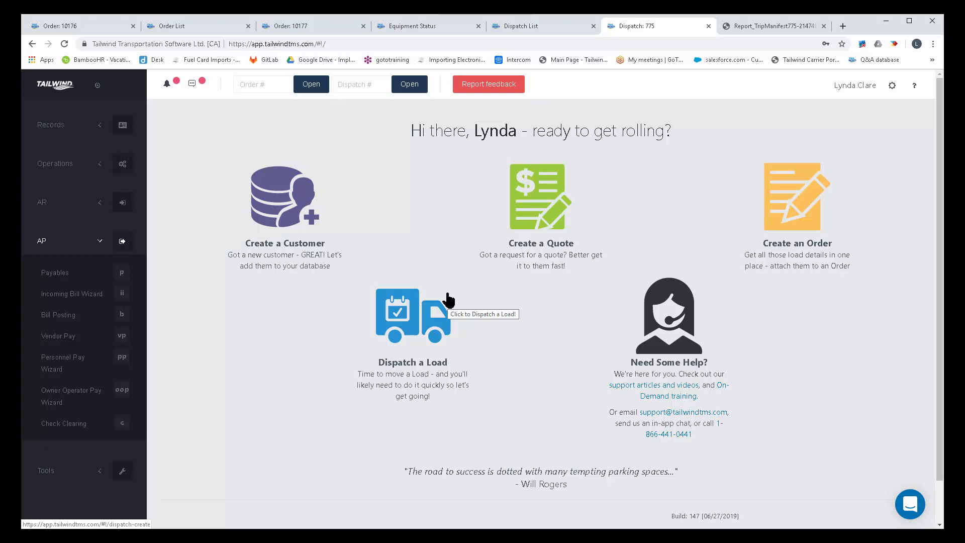
pyautogui.moveTo(647, 435)
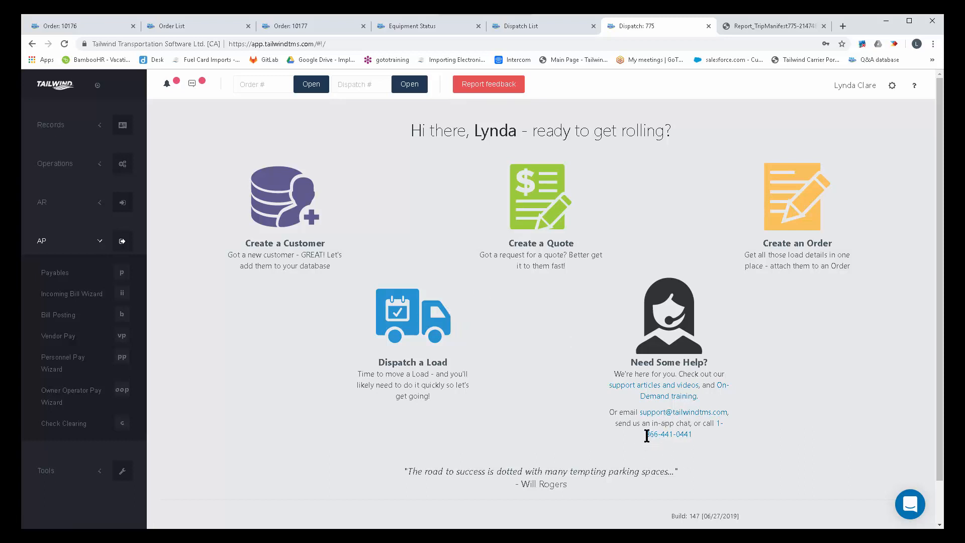
# Step: Highlight the support phone number on the home dashboard
pyautogui.doubleClick(667, 434)
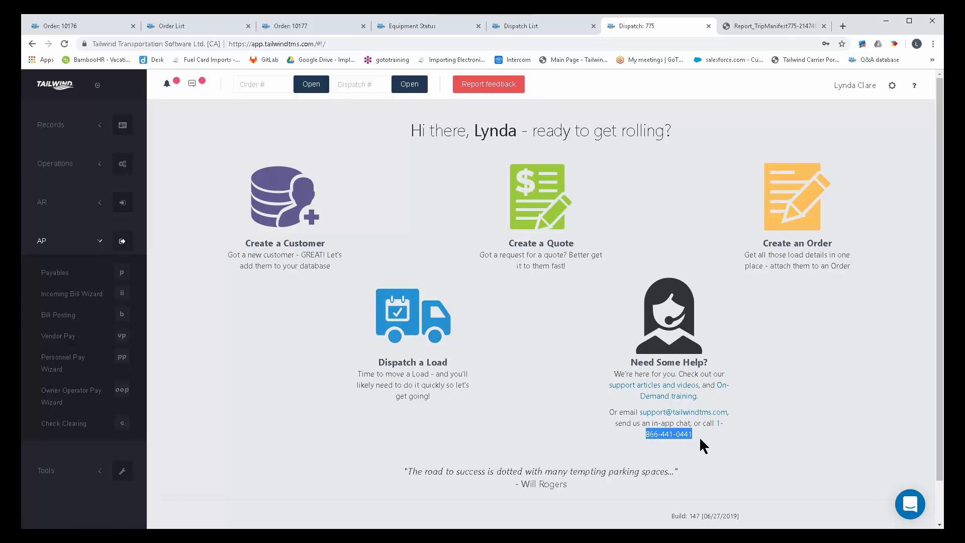